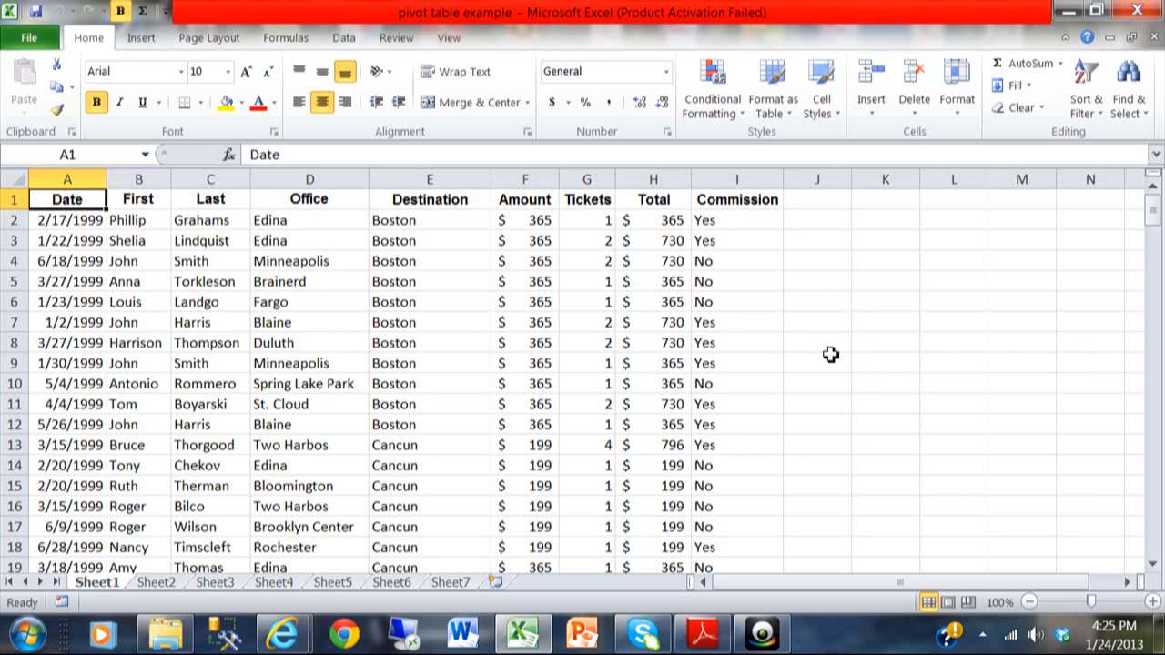
mouse_move(678, 404)
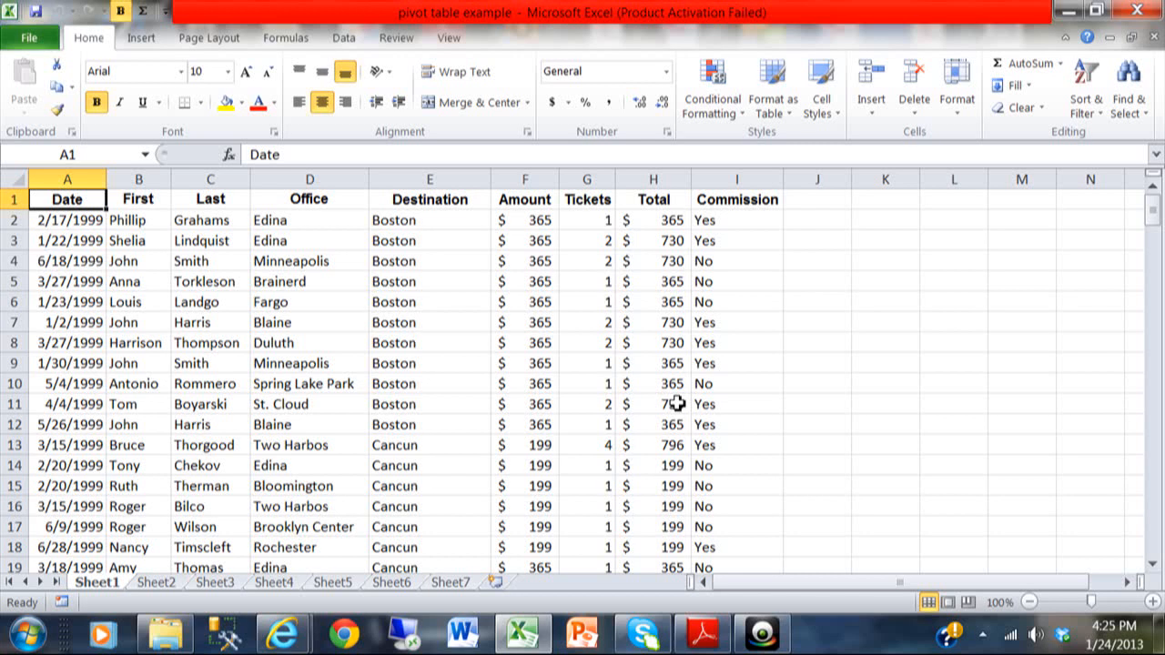
mouse_move(719, 193)
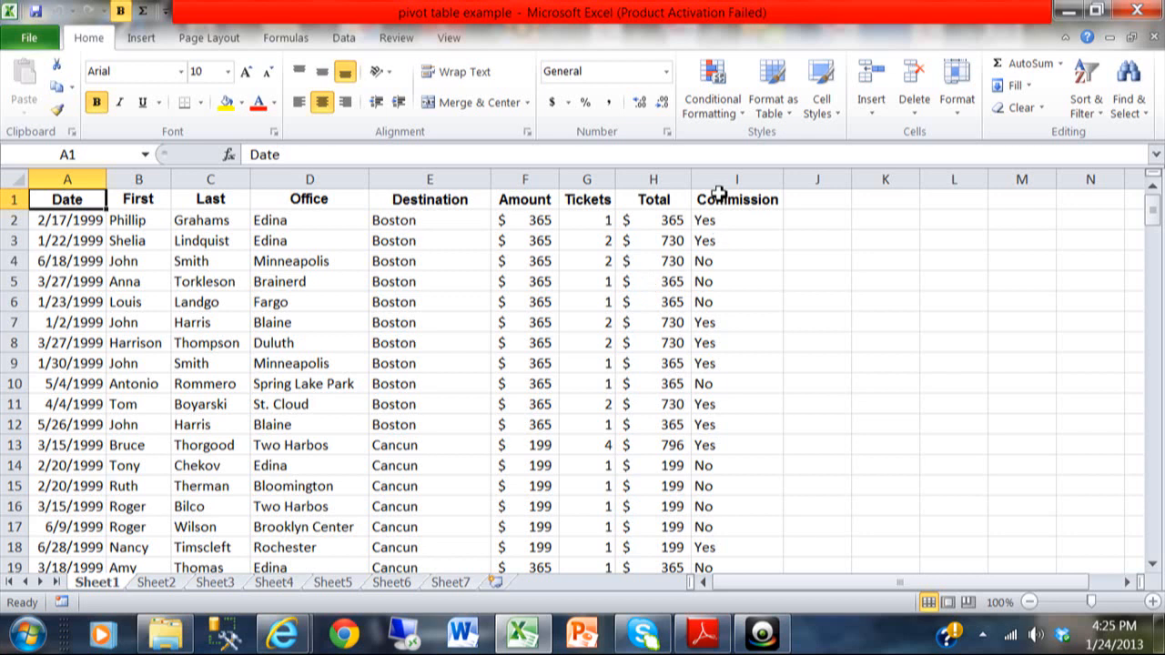
mouse_move(491, 200)
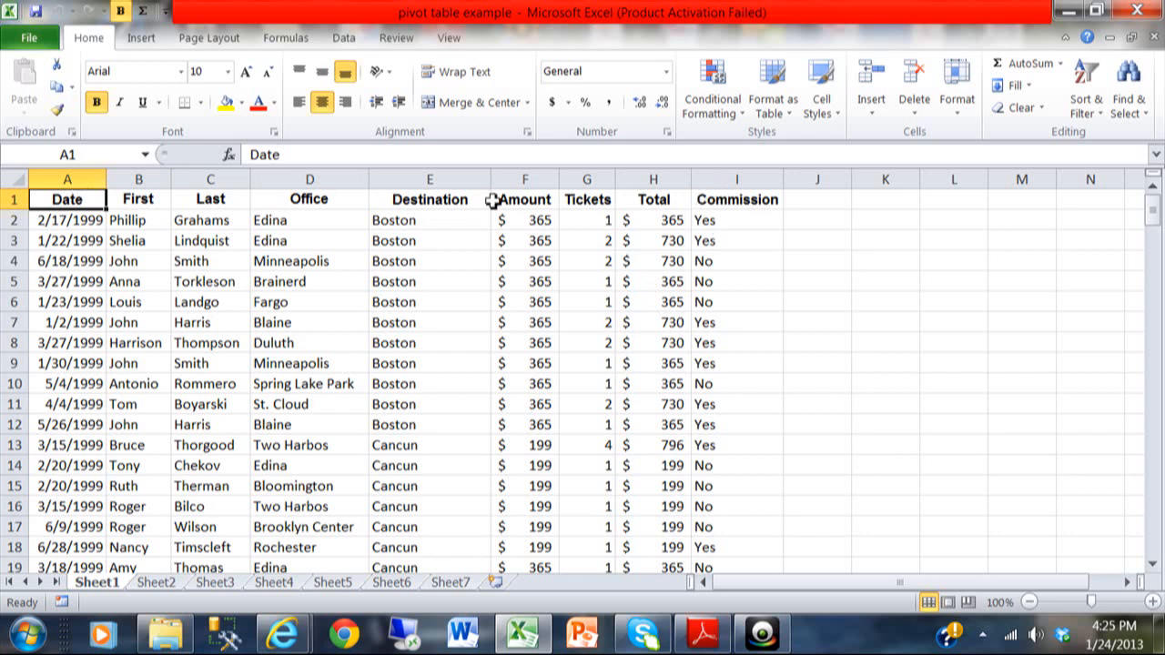
mouse_move(91, 215)
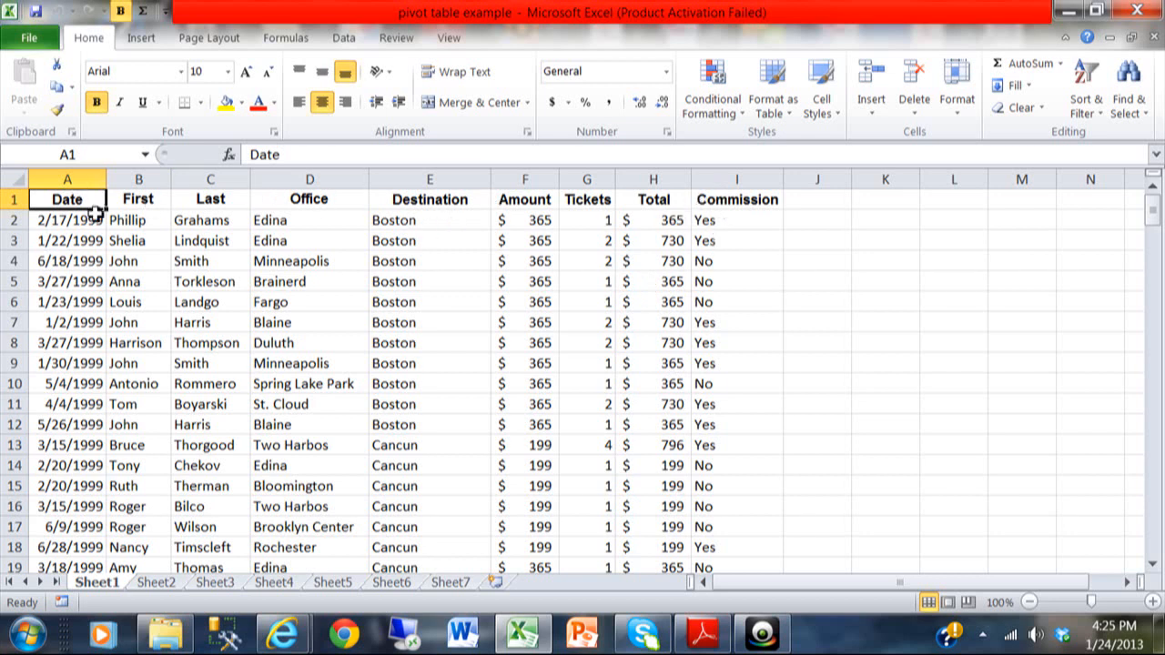
mouse_move(506, 413)
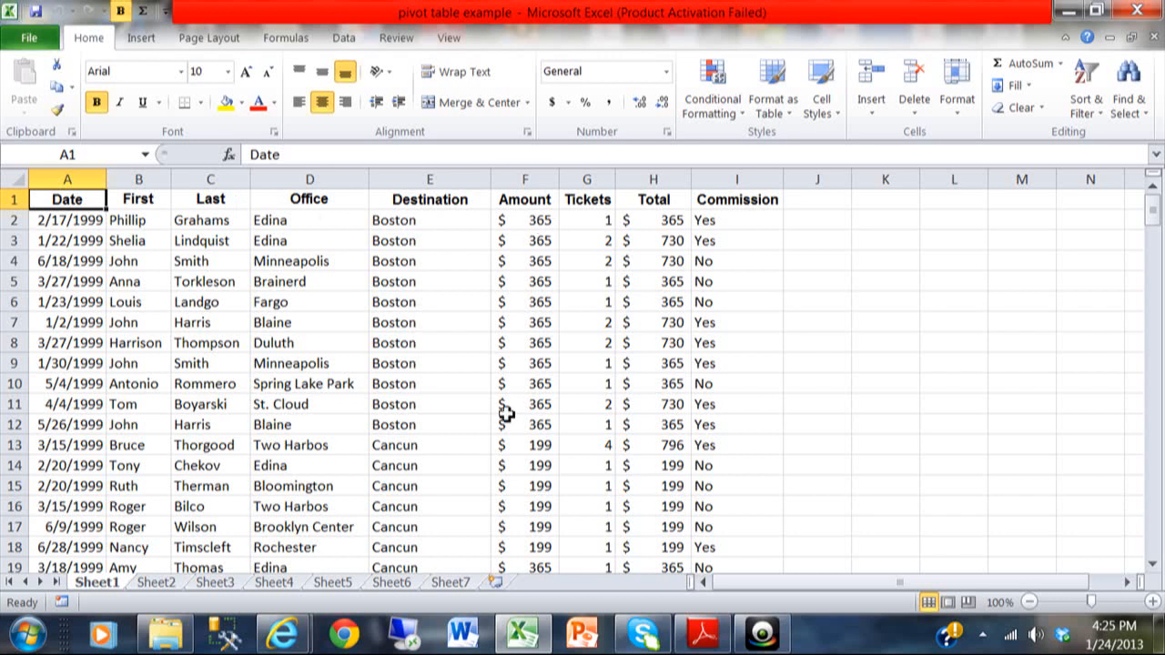
mouse_move(298, 322)
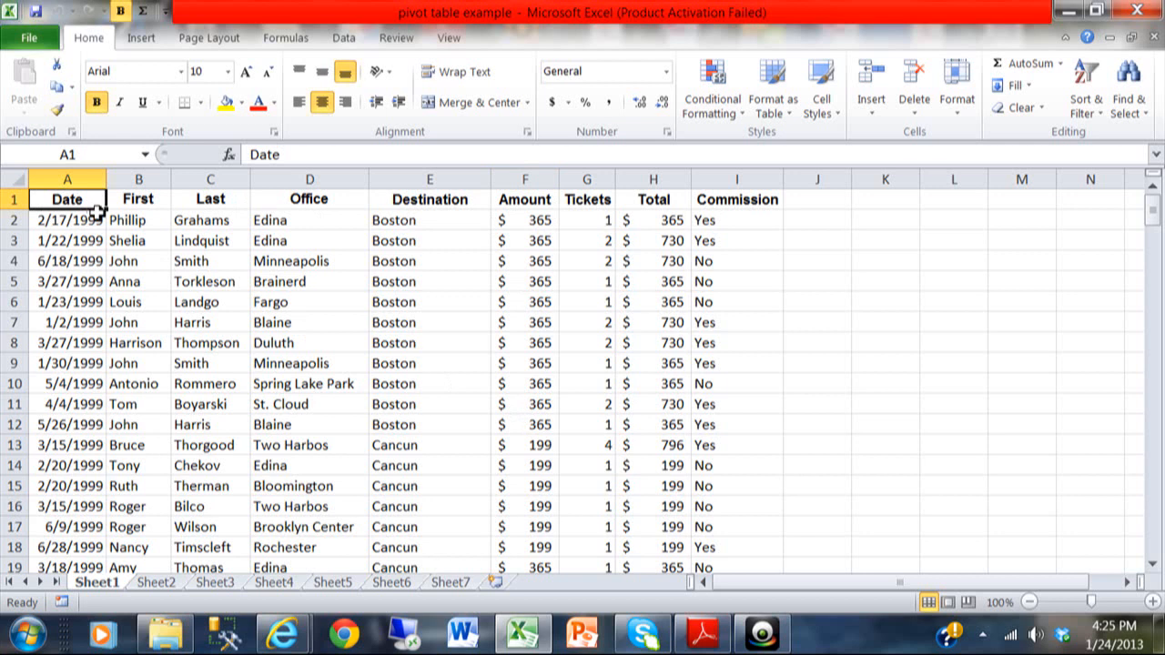
mouse_move(1057, 282)
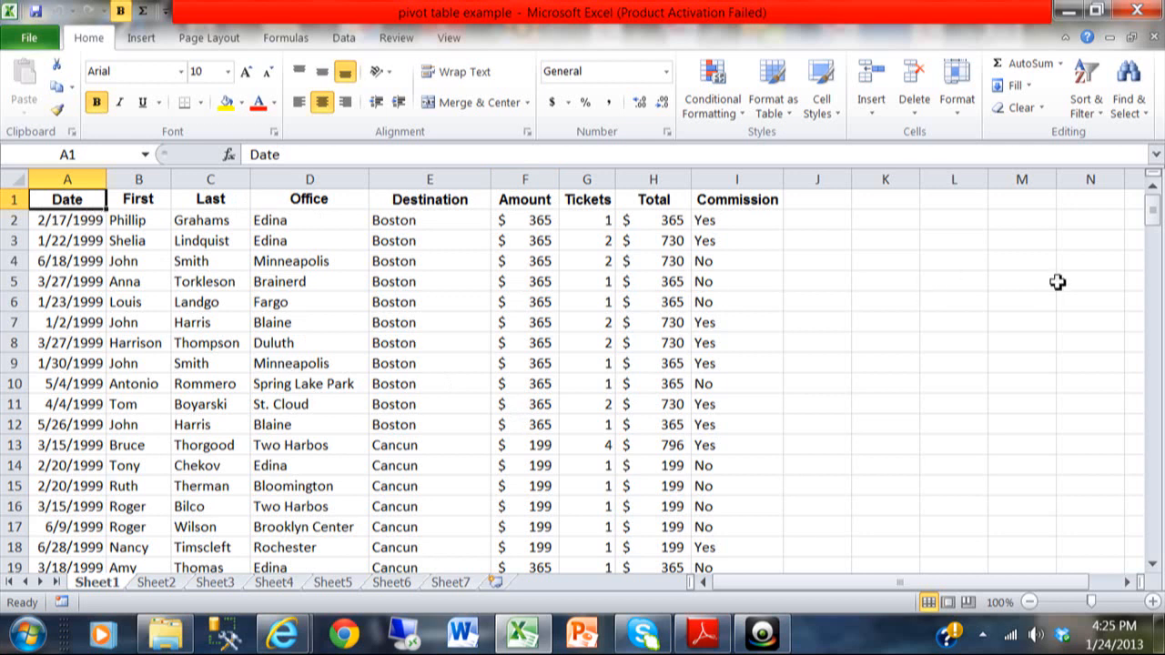
- Start a PivotTable from the Insert ribbon over the data range Sheet1!$A$1:$I$203
scroll("down", 3)
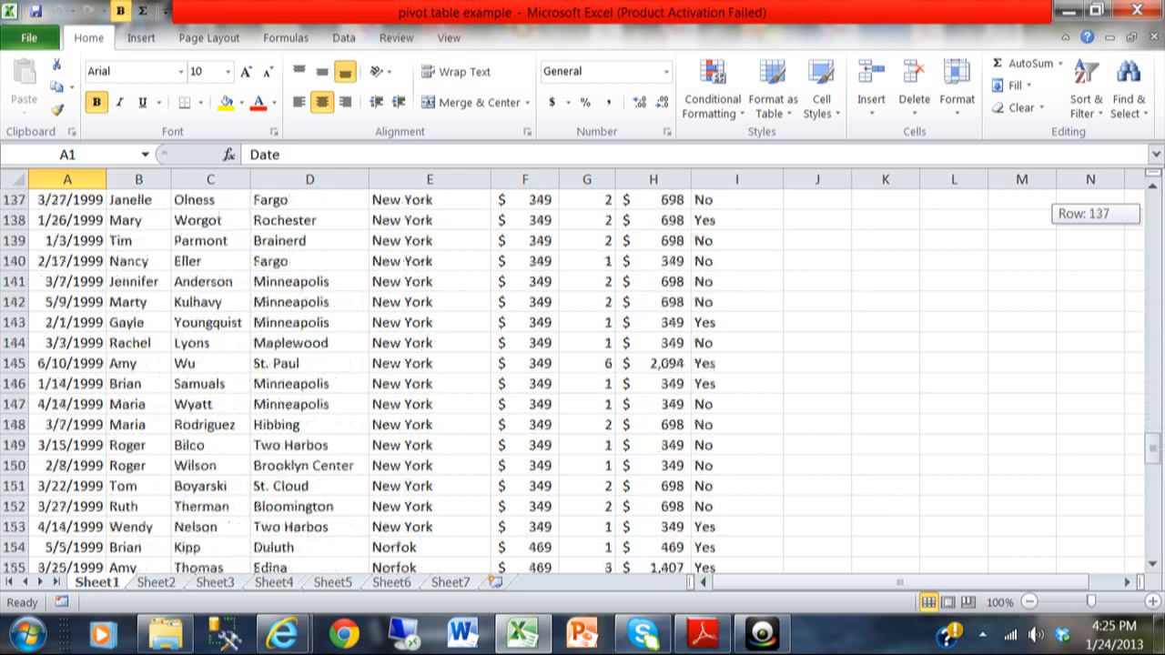
scroll("down", 3)
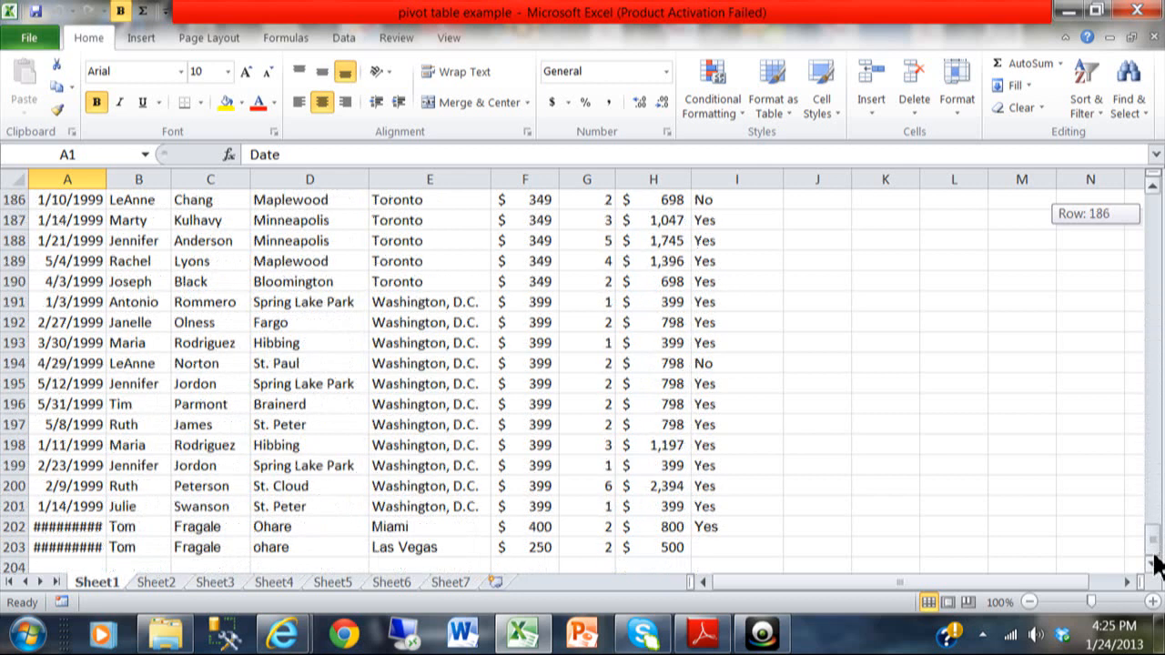
scroll("up", 3)
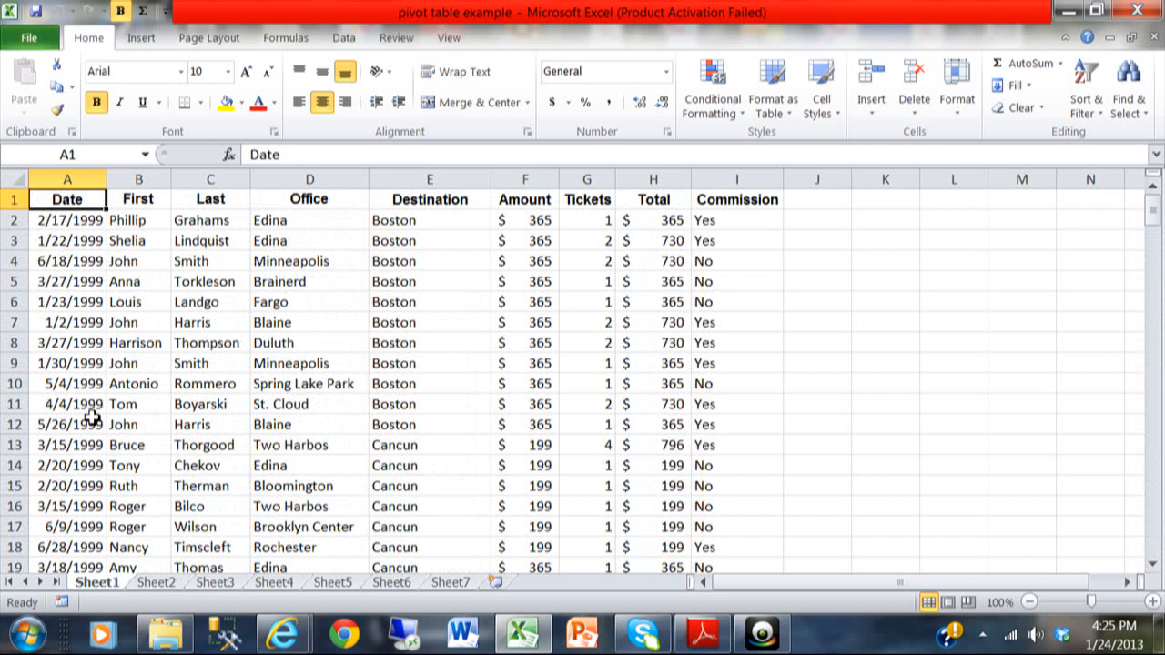
mouse_move(834, 284)
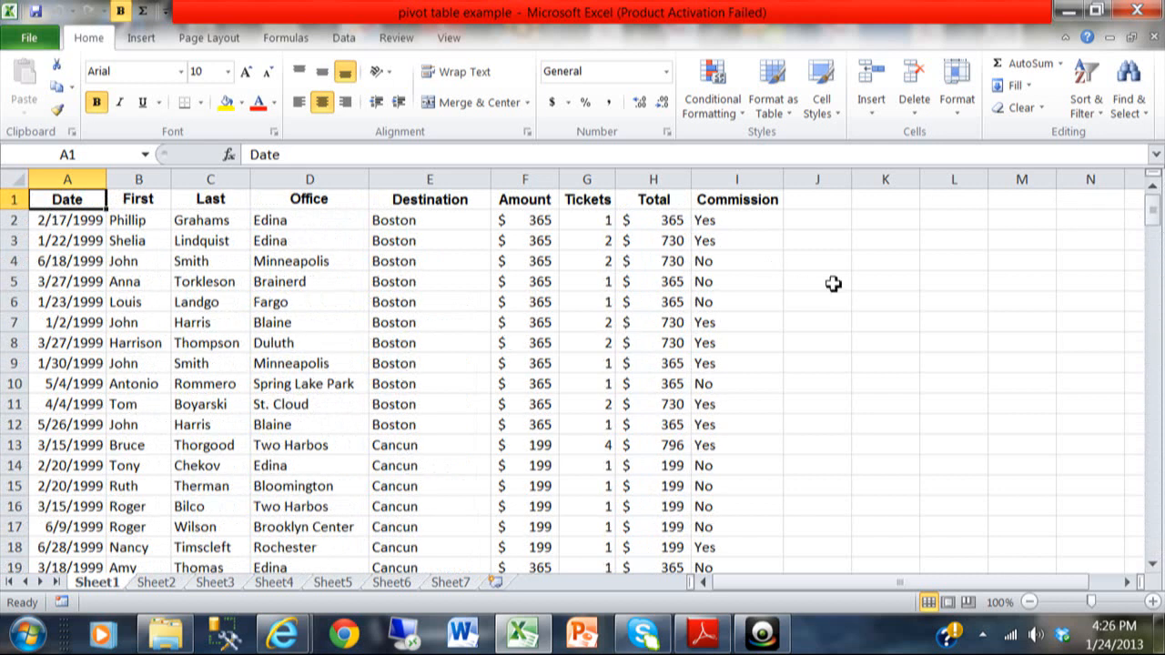
mouse_move(573, 422)
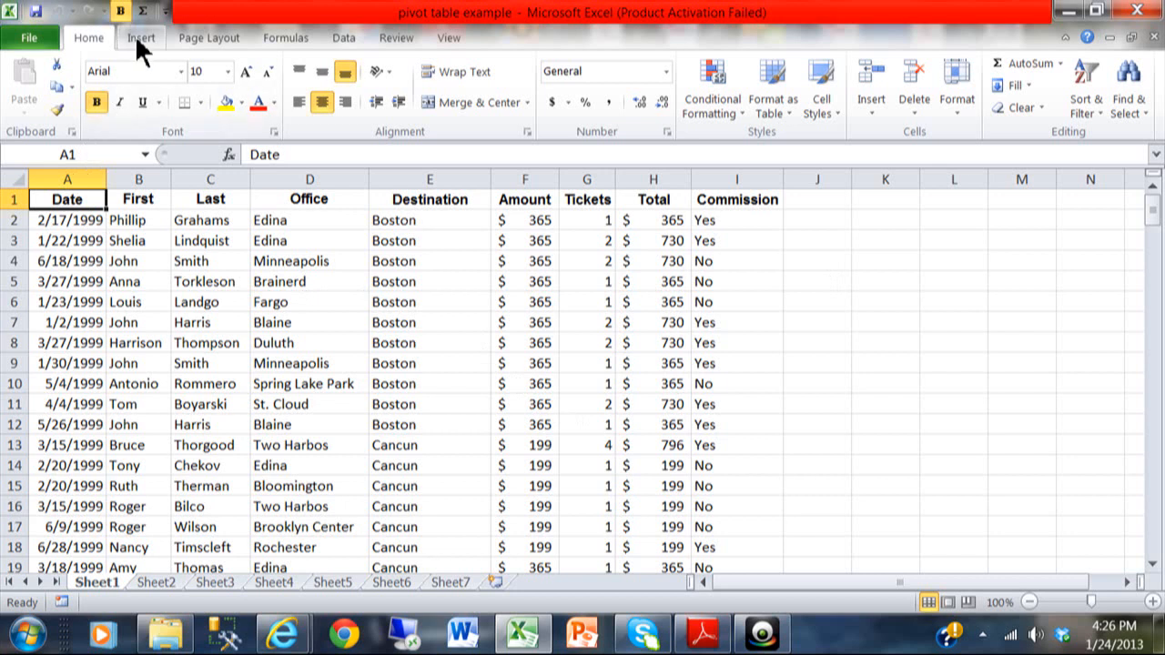
left_click(142, 36)
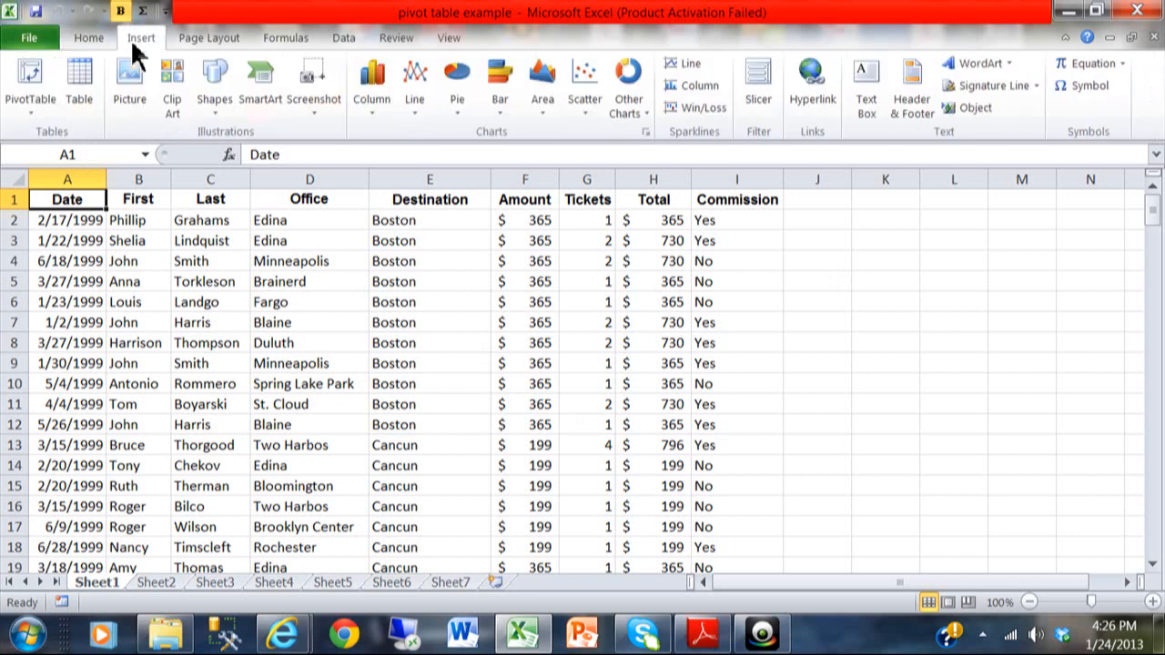
mouse_move(29, 87)
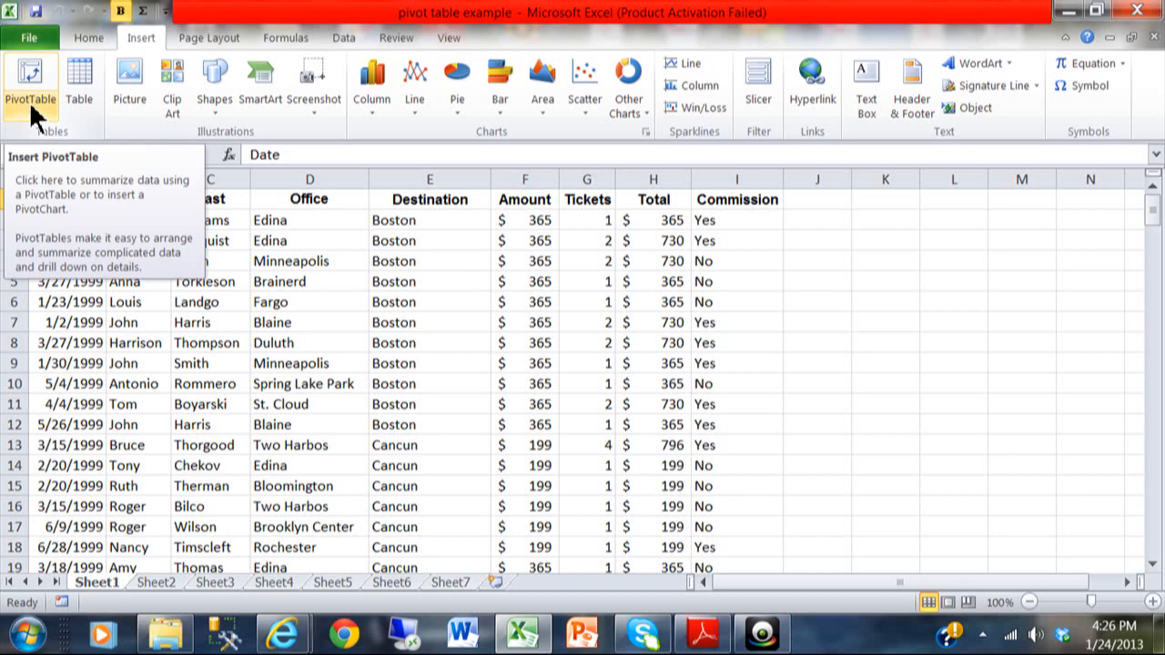
left_click(30, 91)
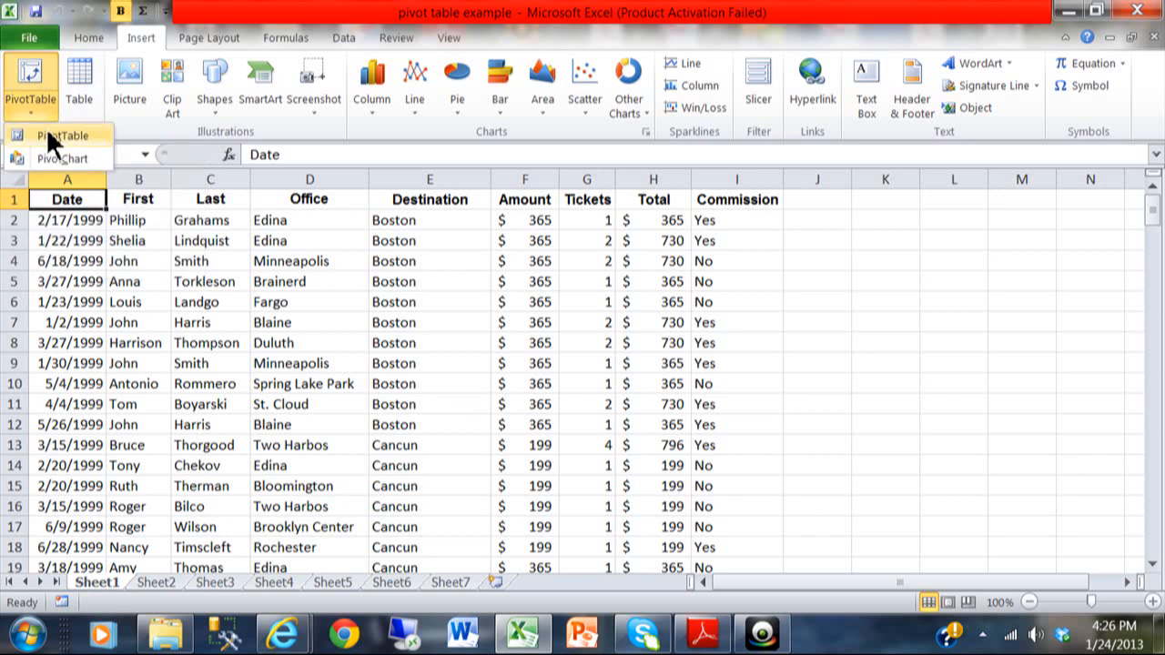
left_click(64, 135)
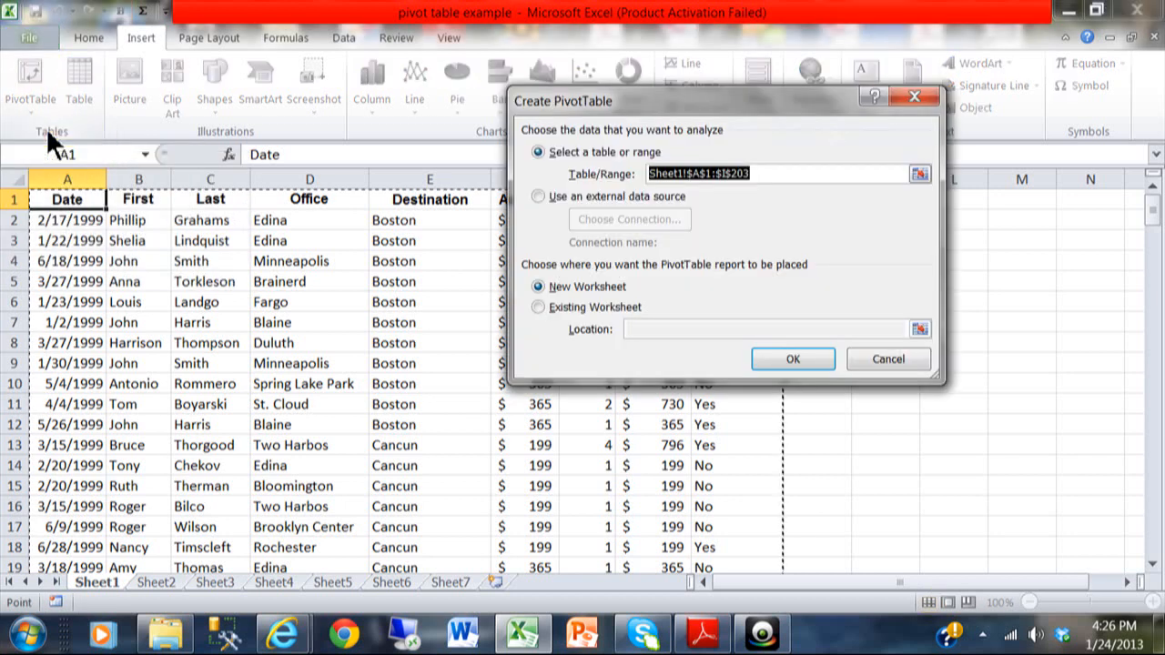
mouse_move(699, 211)
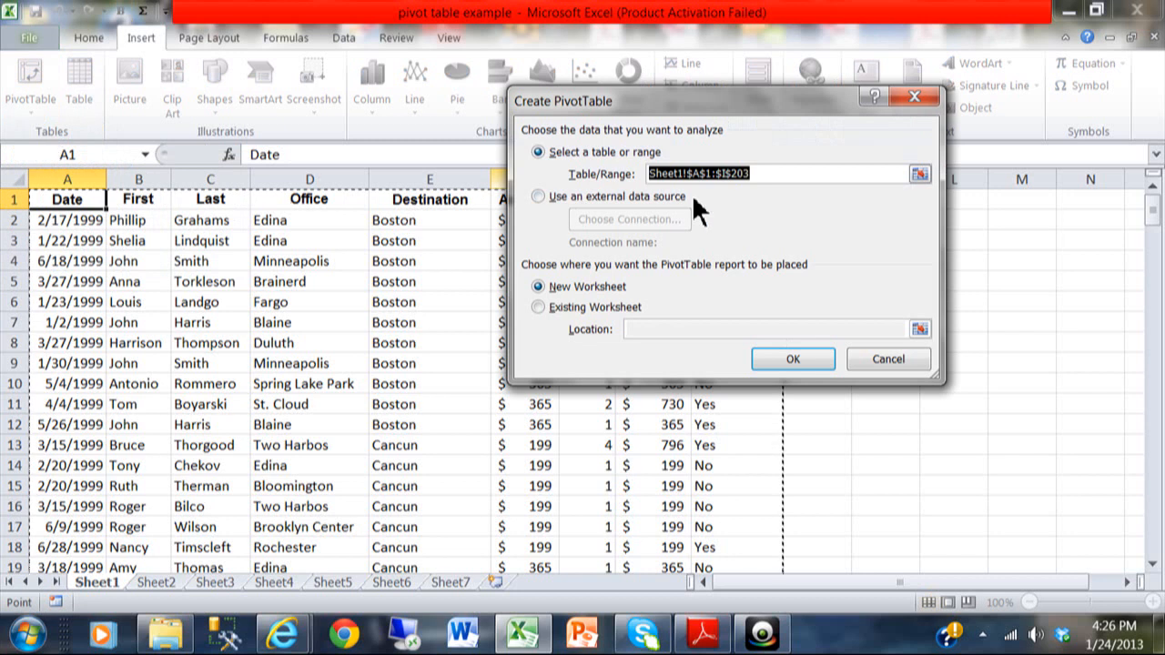
mouse_move(735, 196)
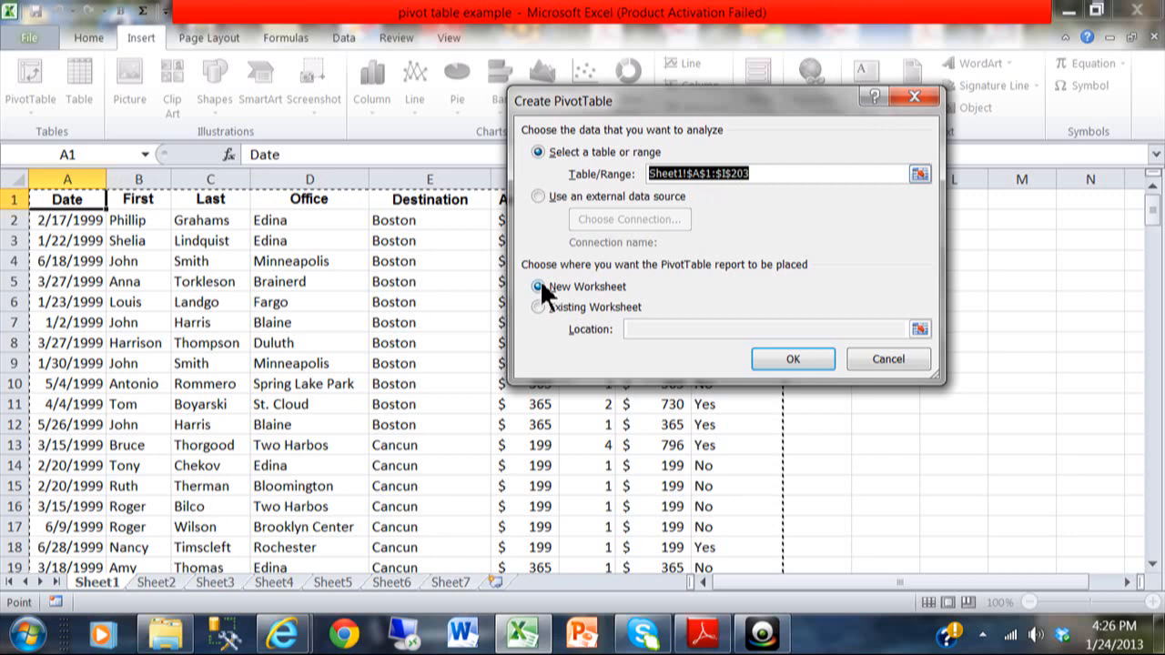
mouse_move(568, 295)
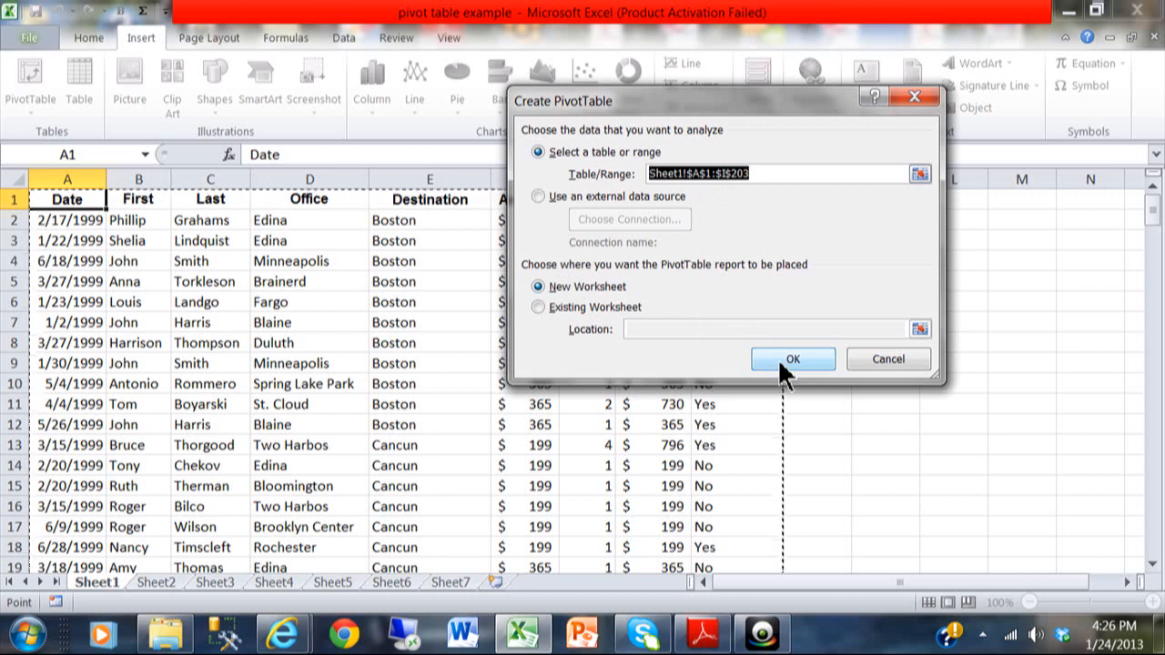
- Create the pivot table on a new worksheet and make Destination its Row Labels field
left_click(792, 358)
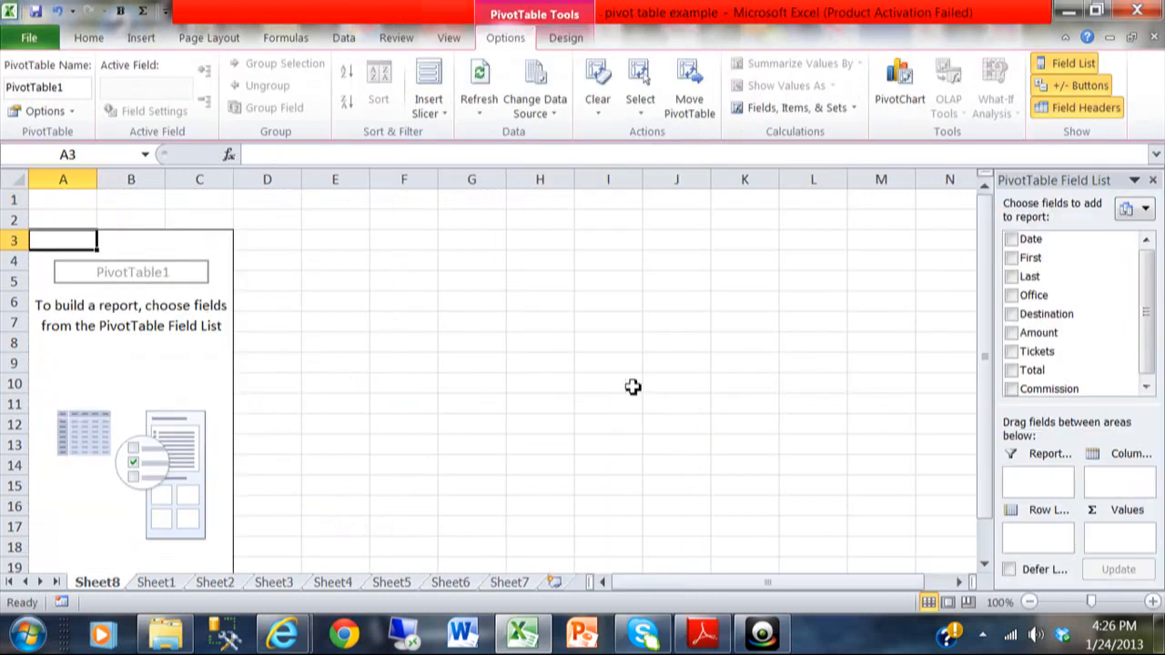
mouse_move(736, 382)
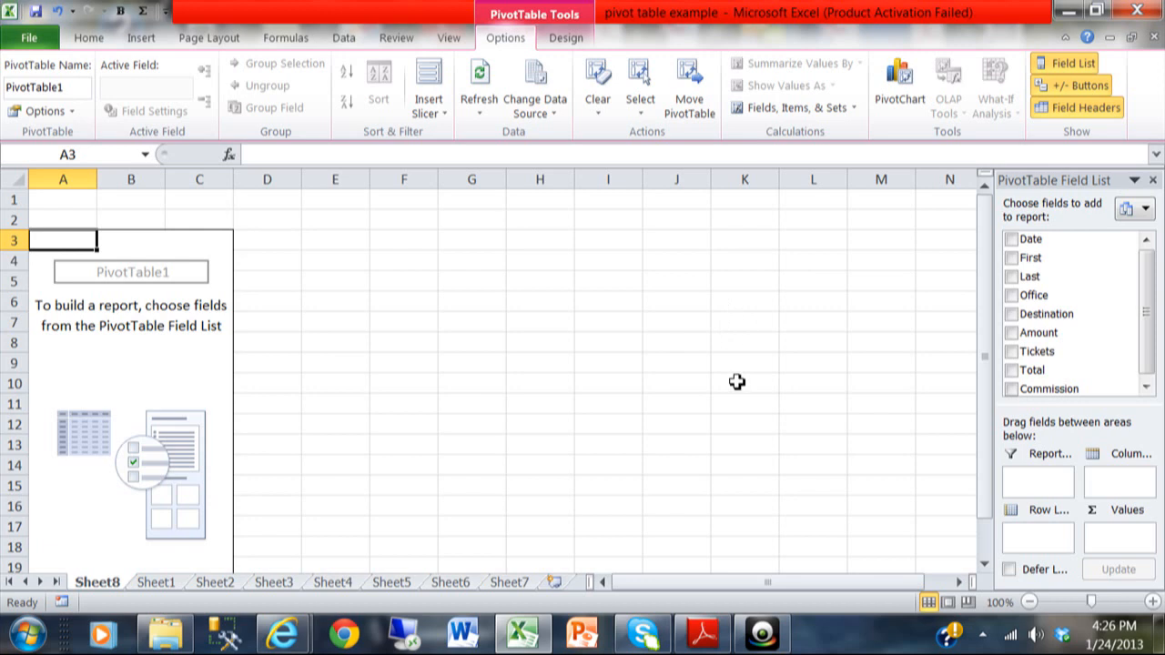
mouse_move(1036, 353)
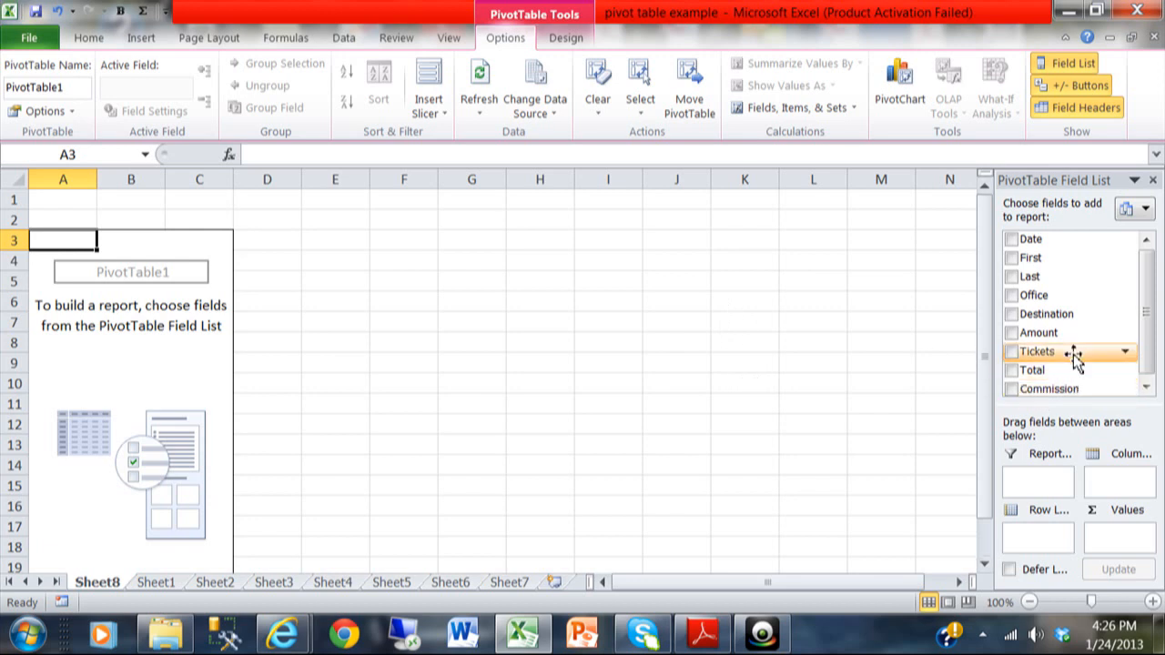
mouse_move(1056, 313)
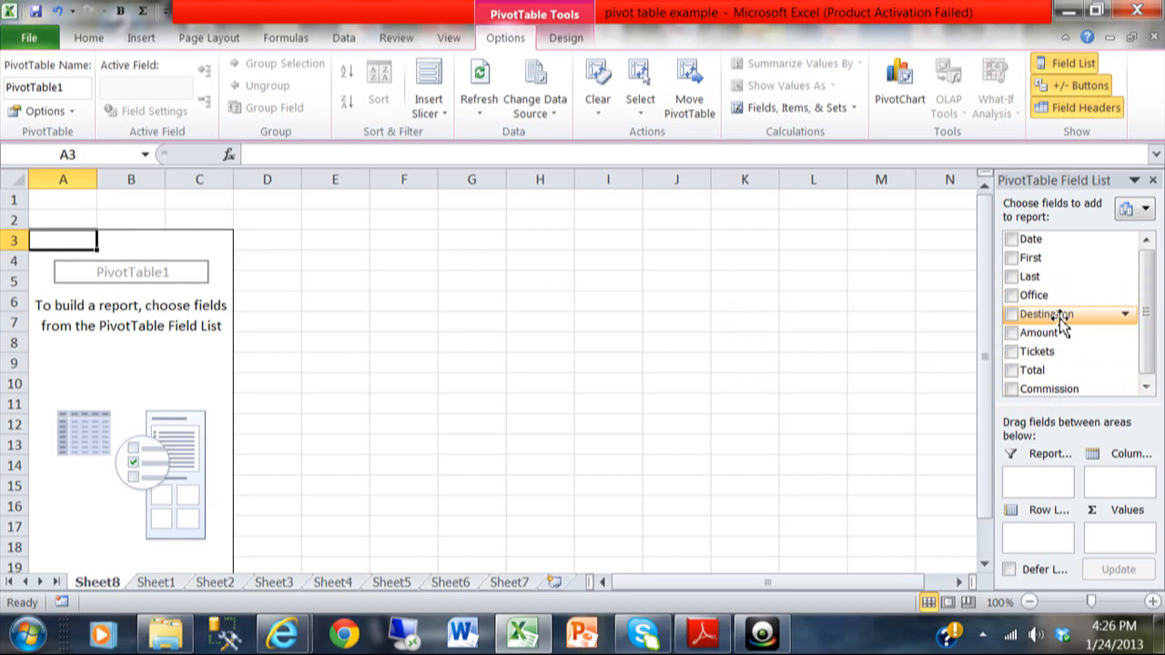
left_click_drag(1045, 313, 1028, 537)
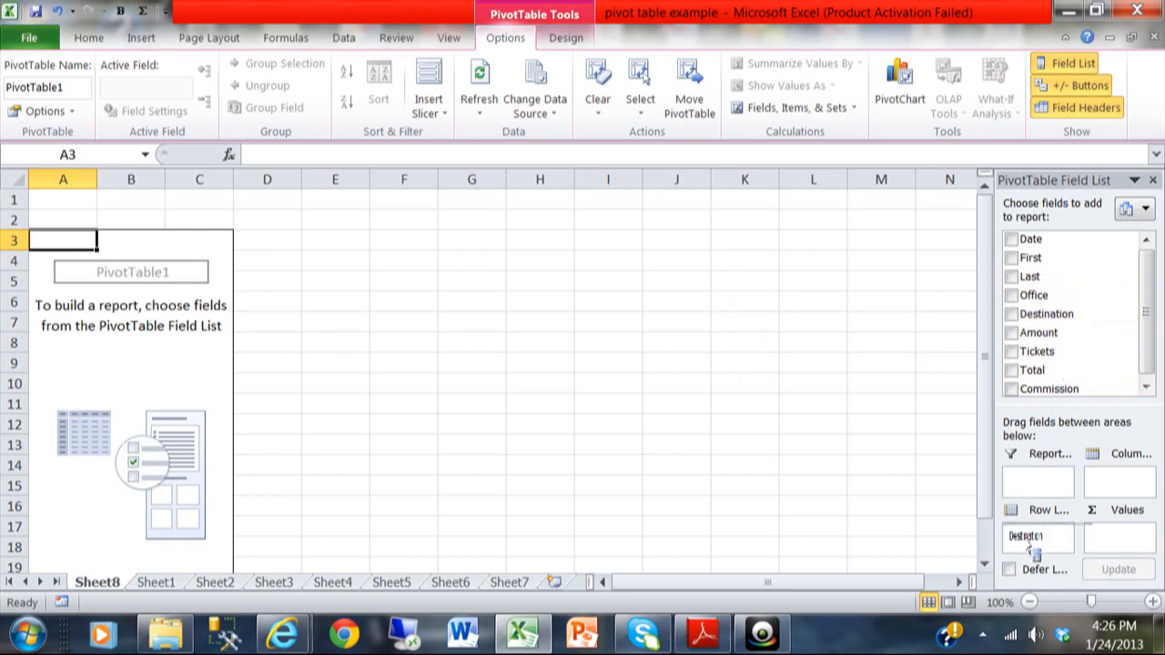
left_click(1010, 313)
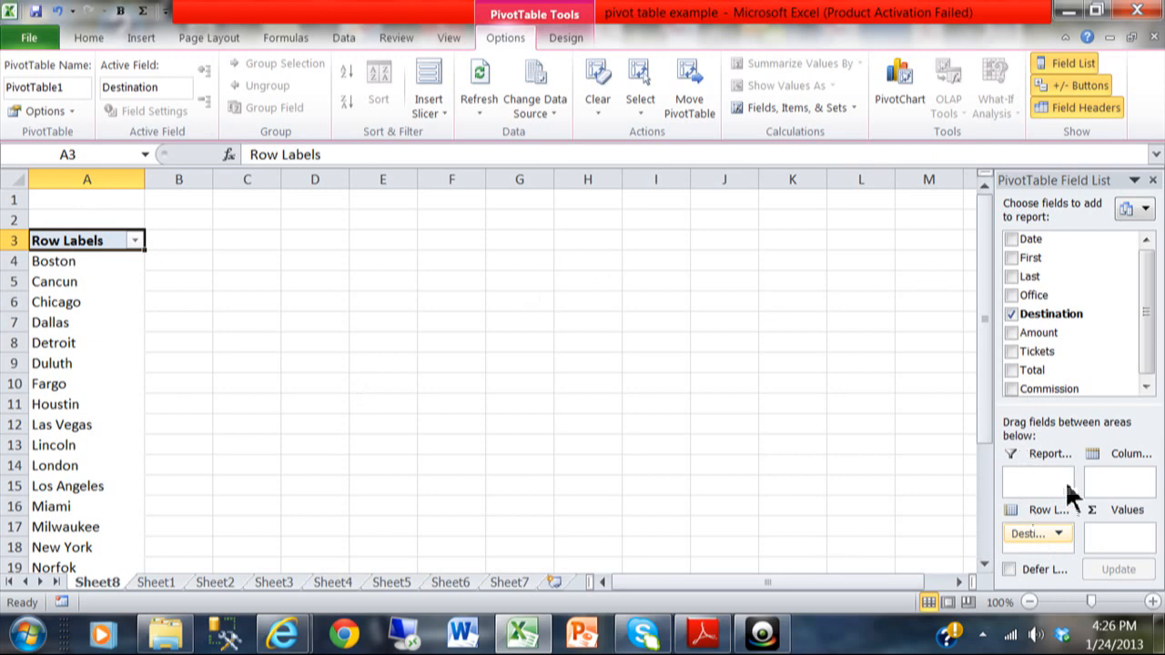
mouse_move(901, 357)
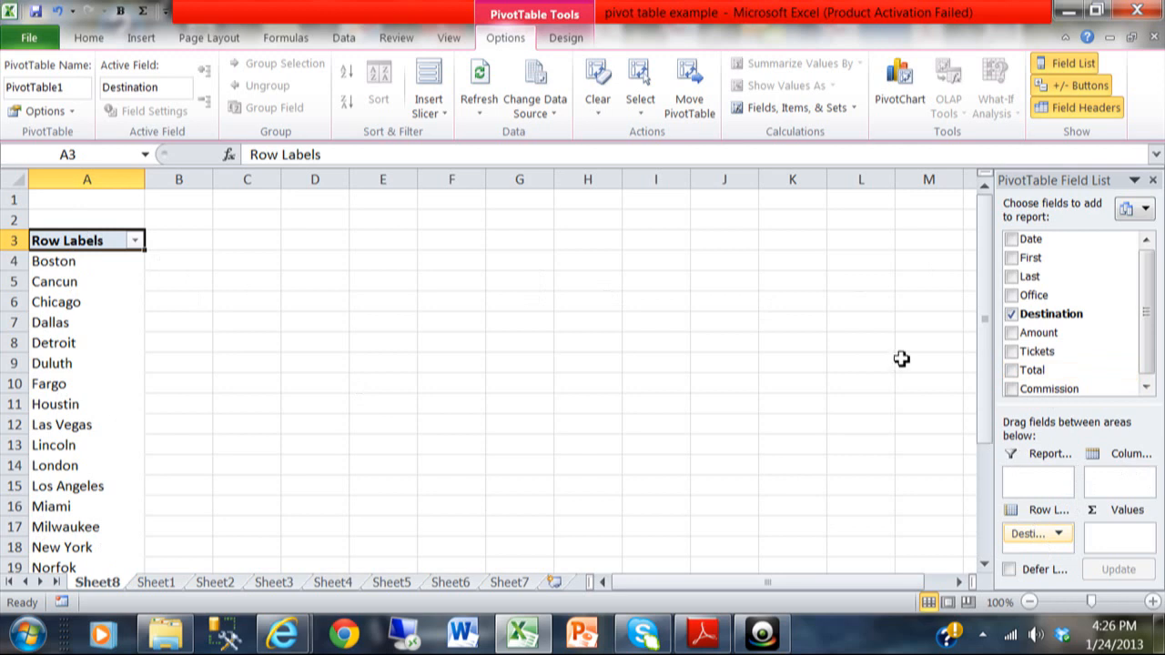
mouse_move(1033, 295)
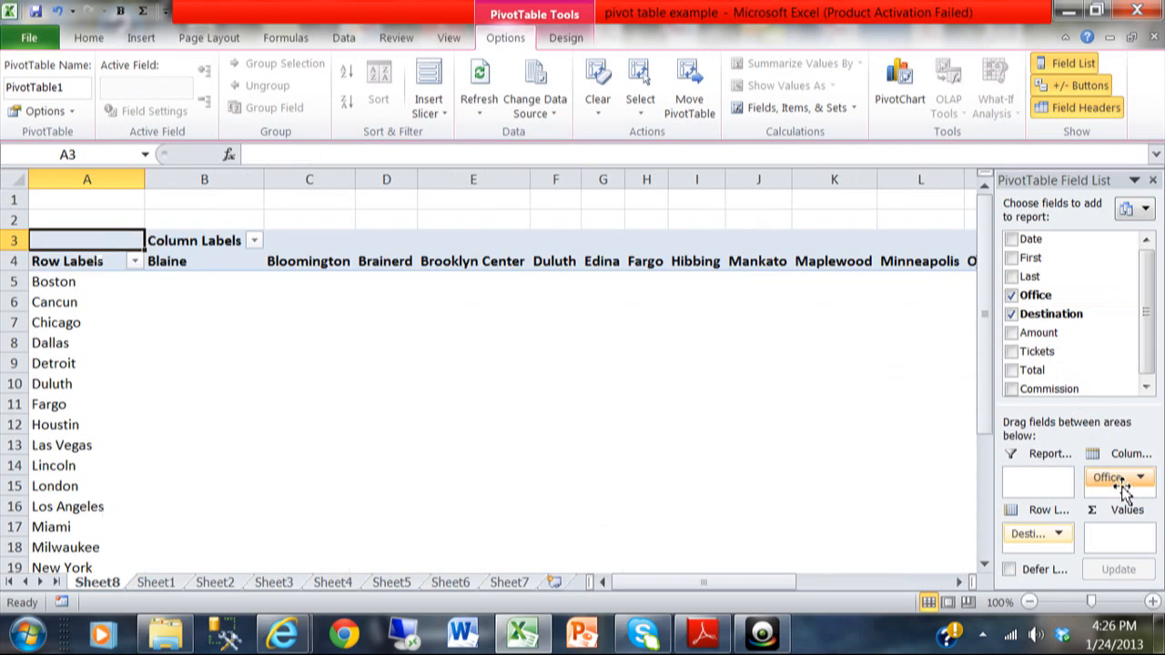
mouse_move(519, 288)
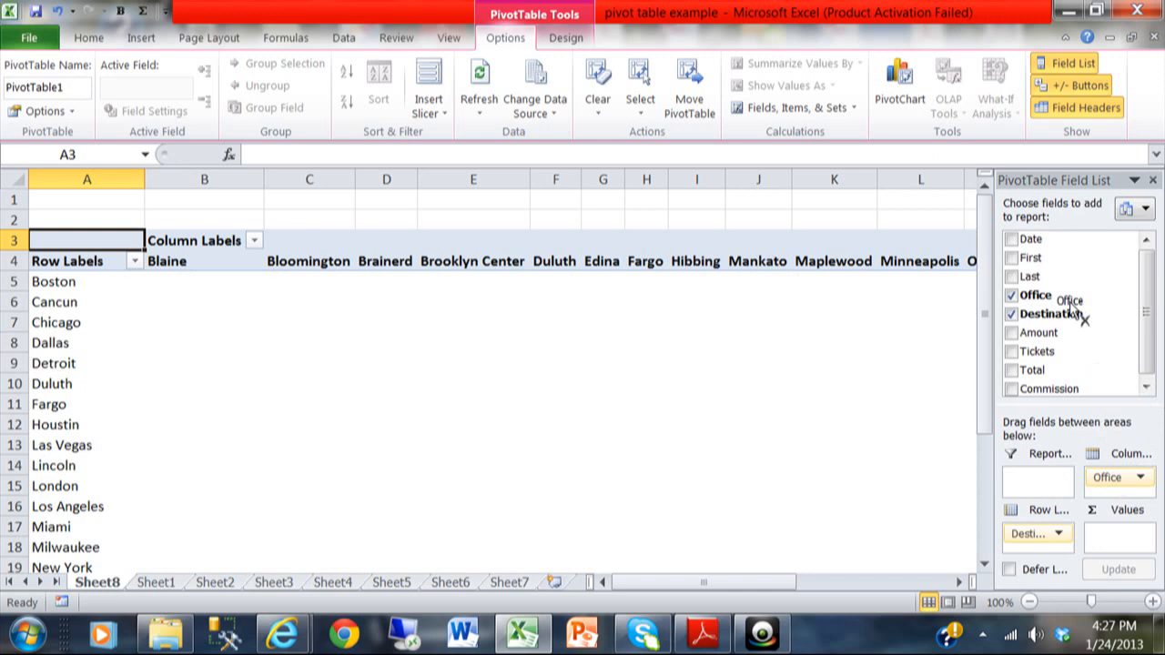
left_click(1010, 295)
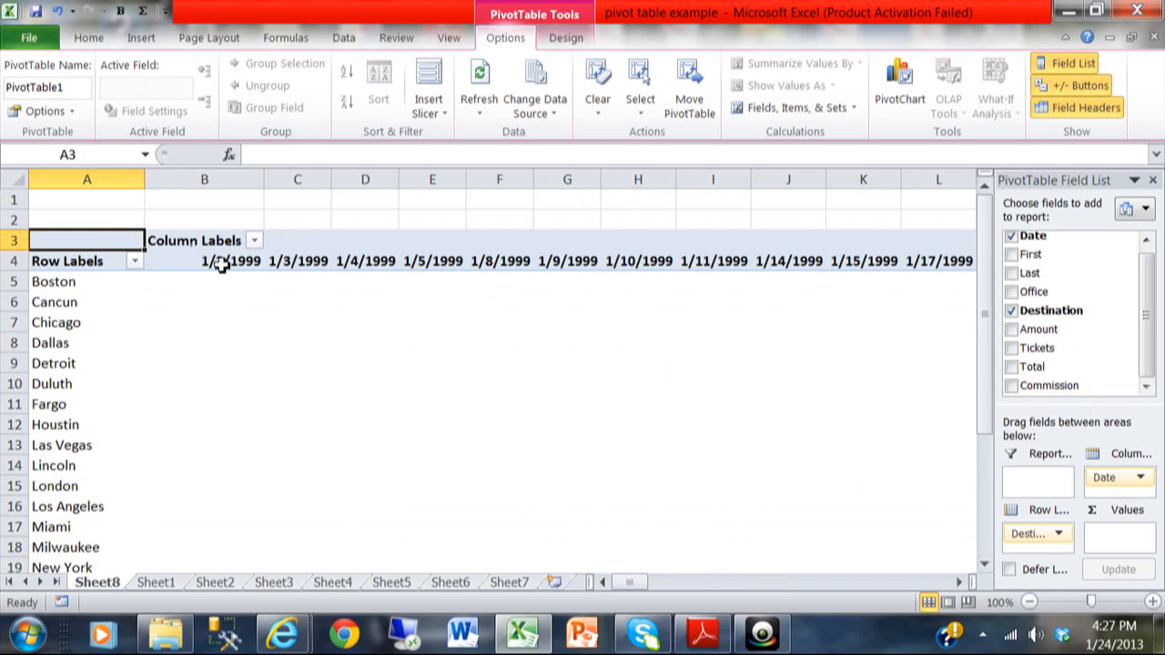
mouse_move(863, 270)
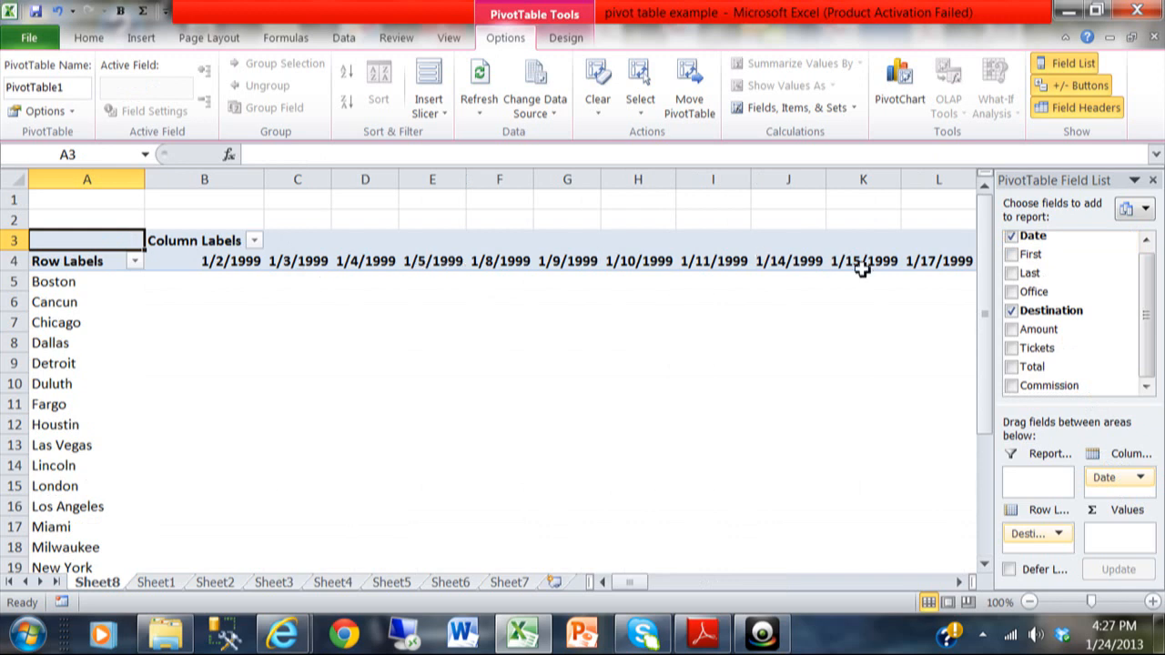
mouse_move(284, 299)
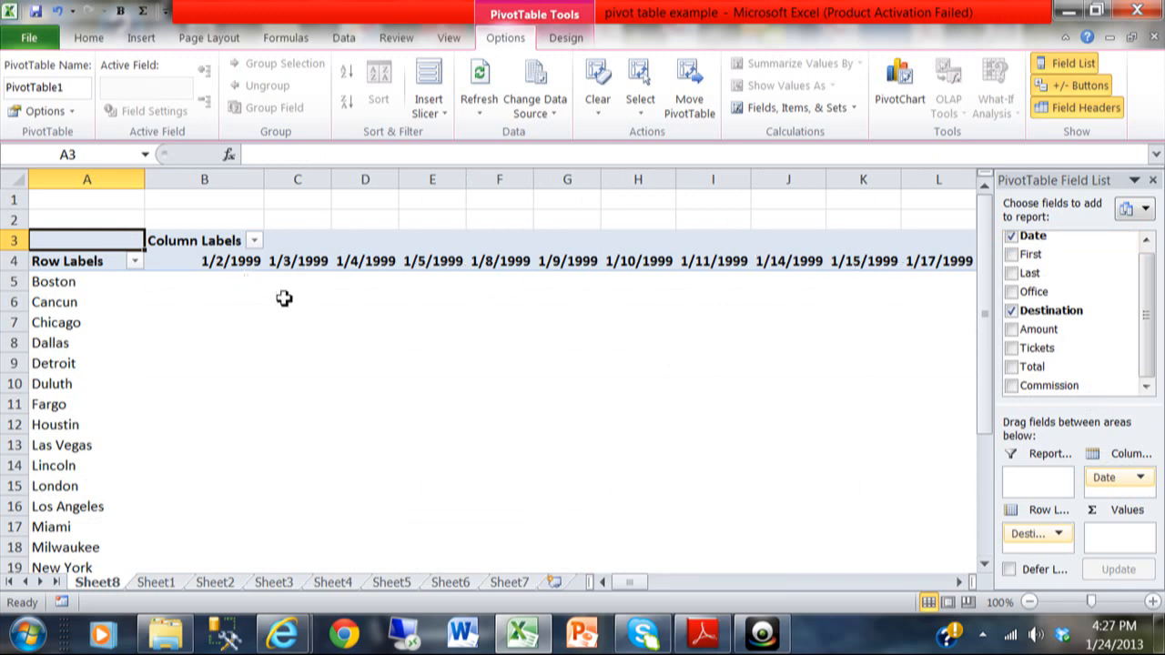
mouse_move(308, 299)
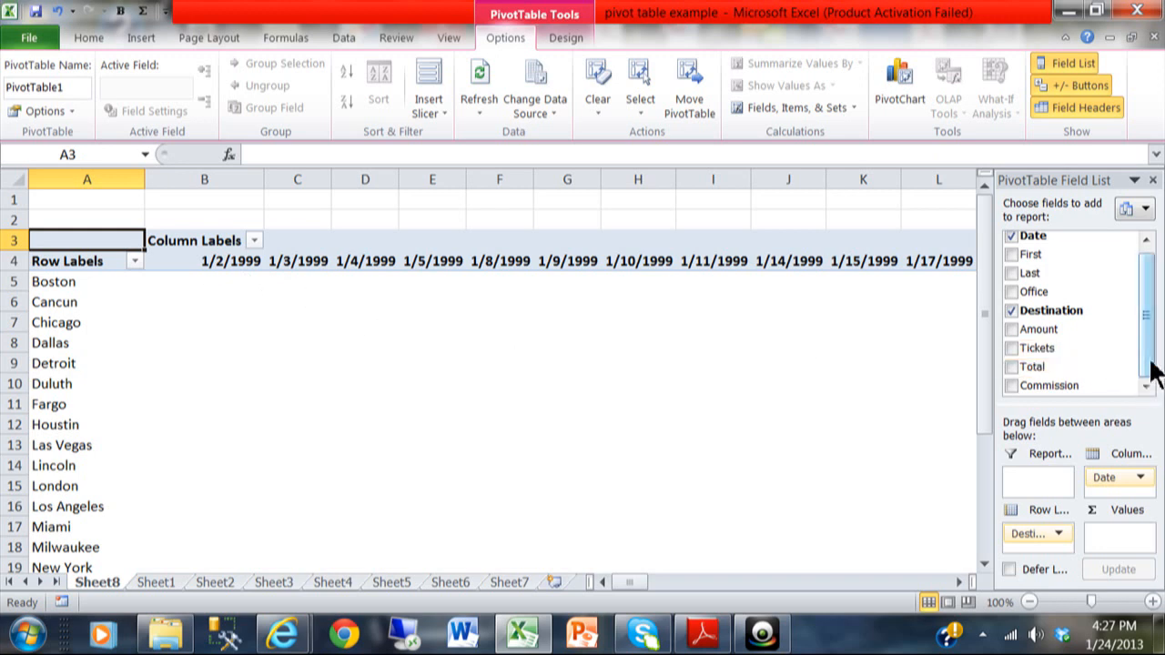
mouse_move(977, 411)
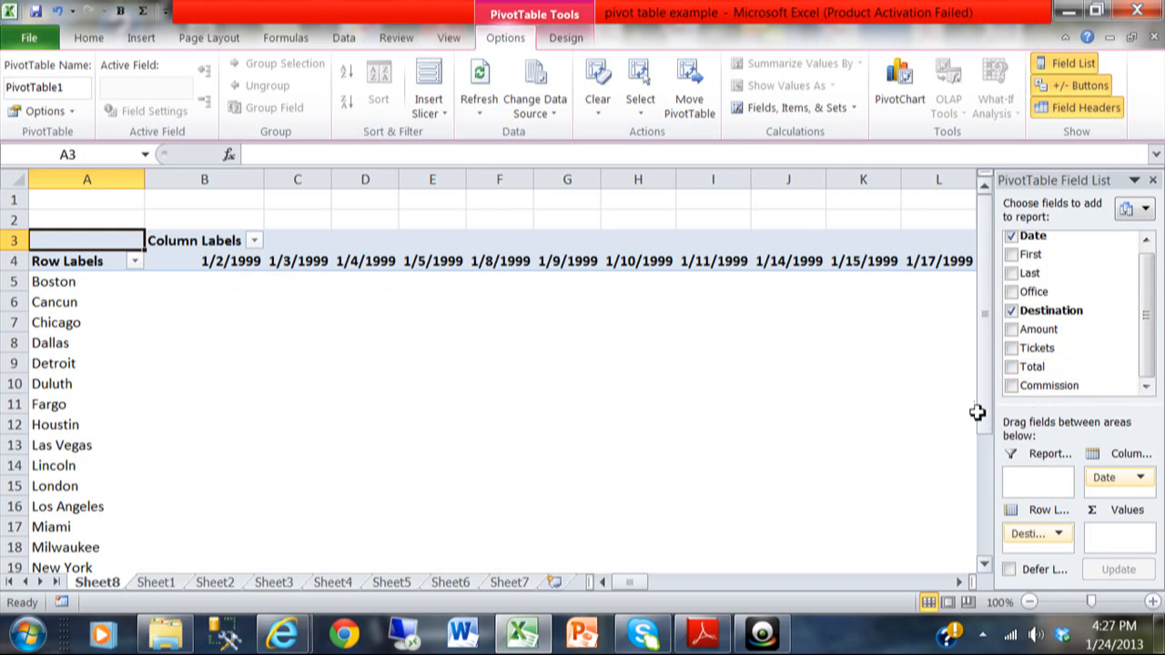
mouse_move(866, 393)
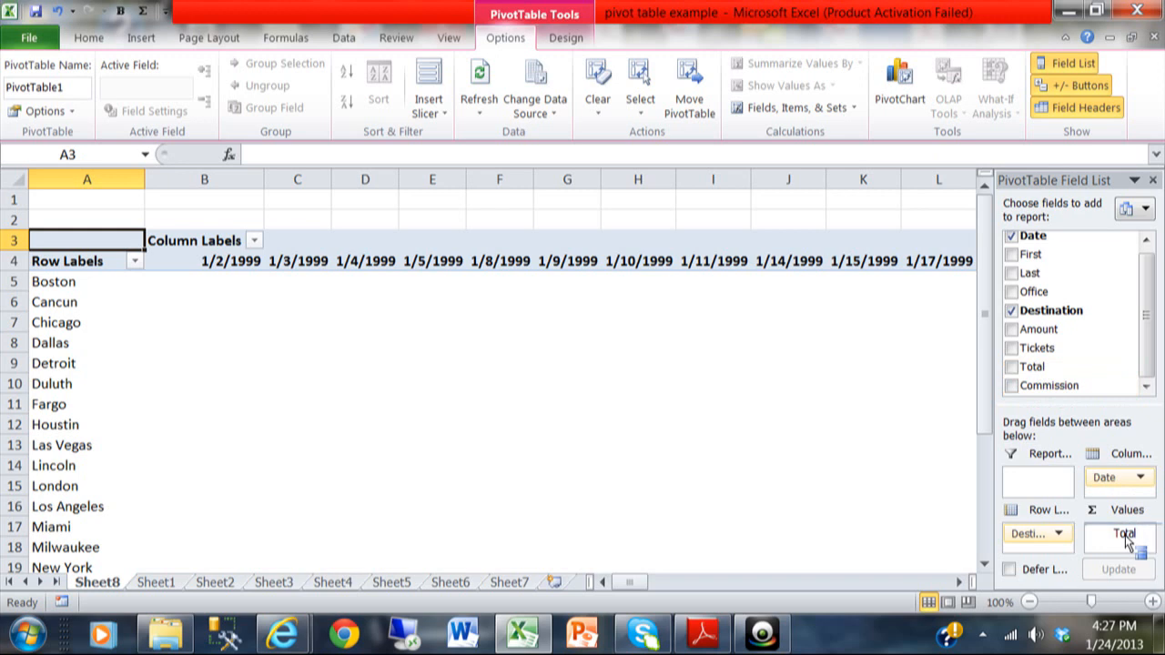
- Add Total to the Values area so cells show Sum of Total per destination and date
left_click(1012, 367)
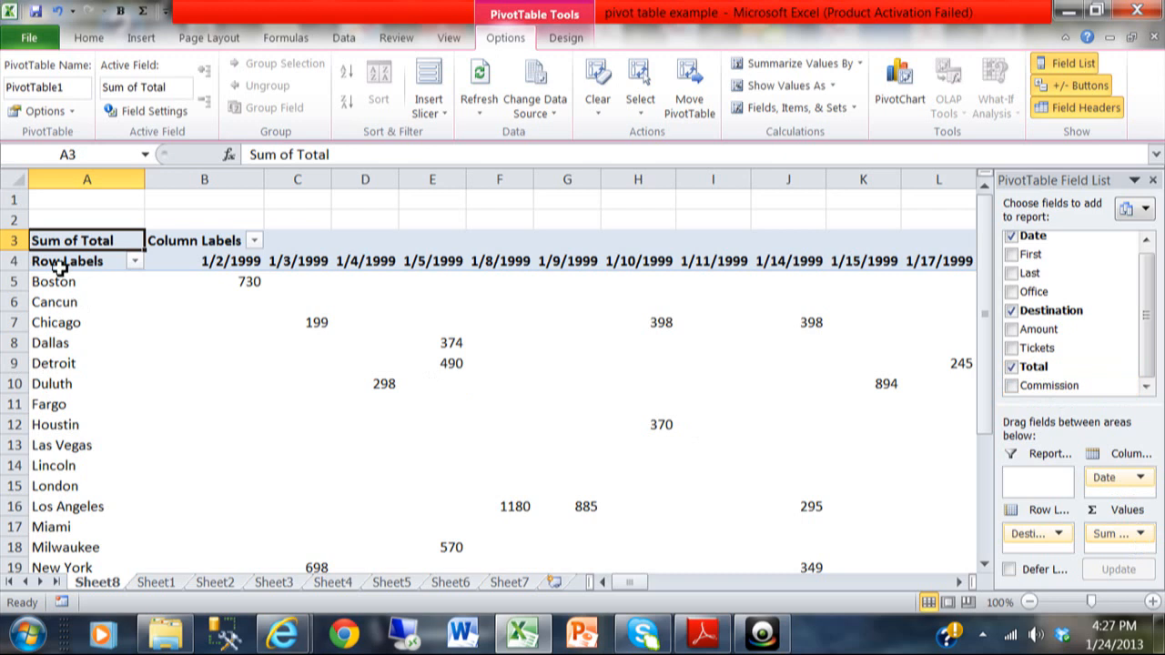
mouse_move(109, 291)
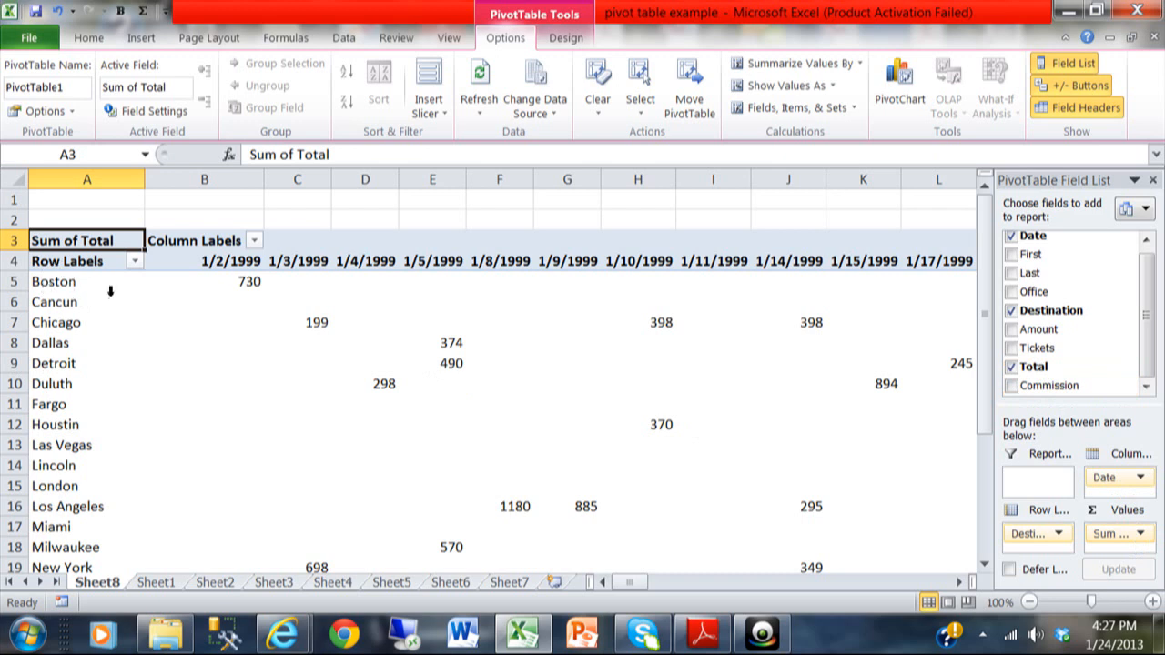
mouse_move(480, 295)
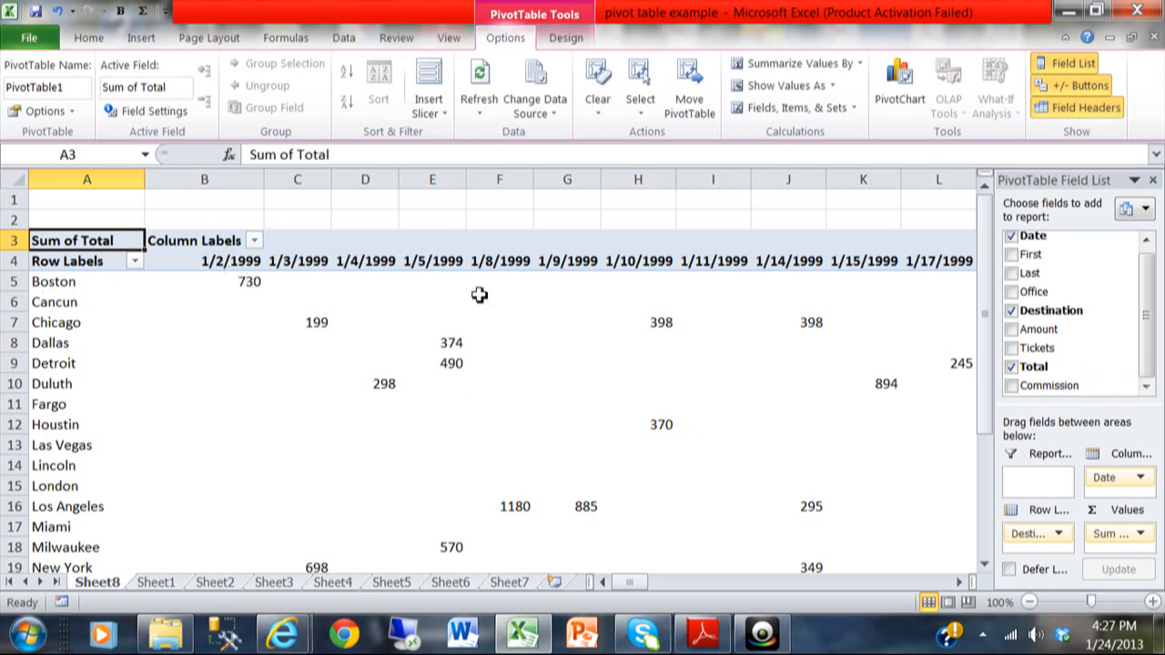
mouse_move(222, 329)
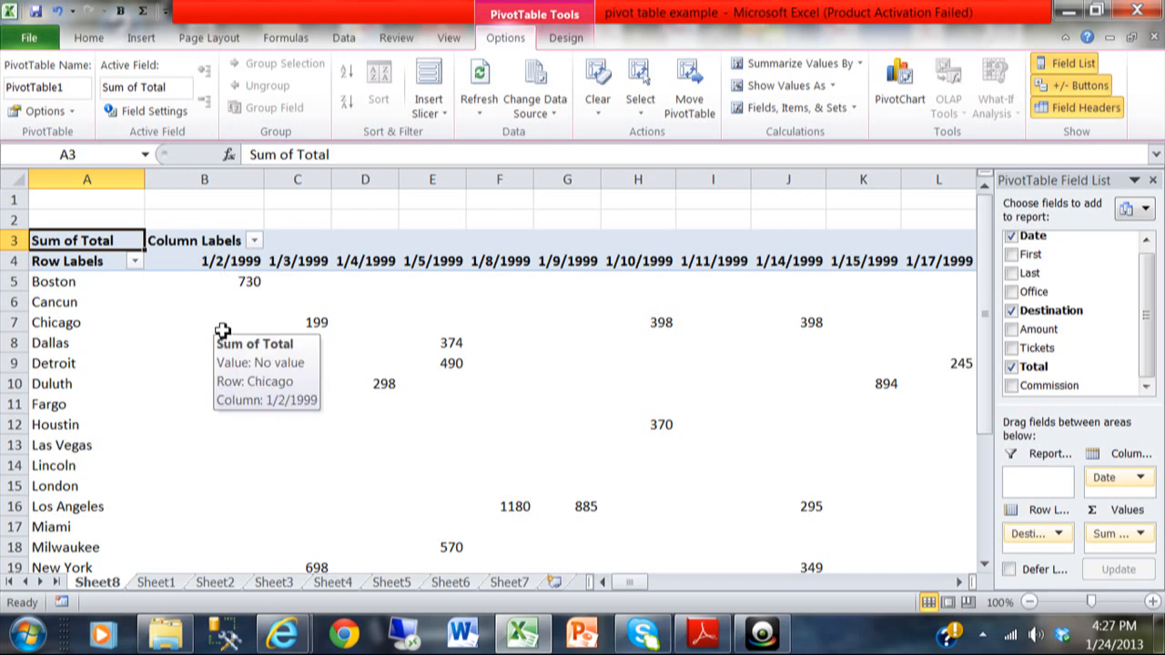
mouse_move(219, 269)
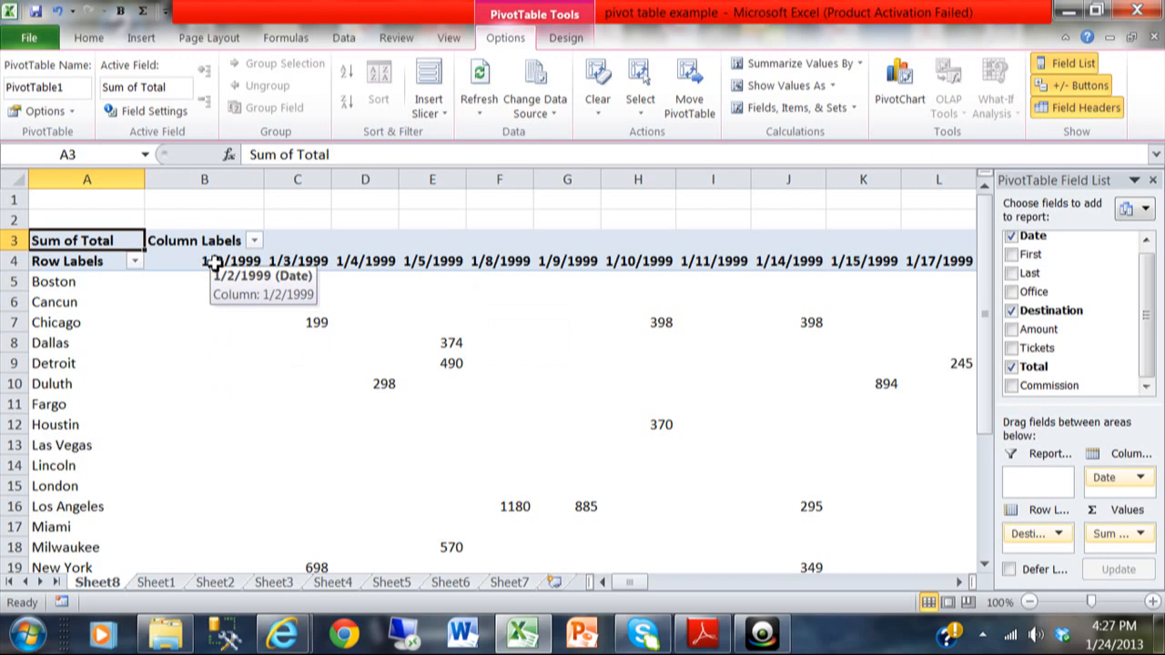
- Group the date column labels by Months, giving Jan–Oct columns with a Grand Total
right_click(203, 262)
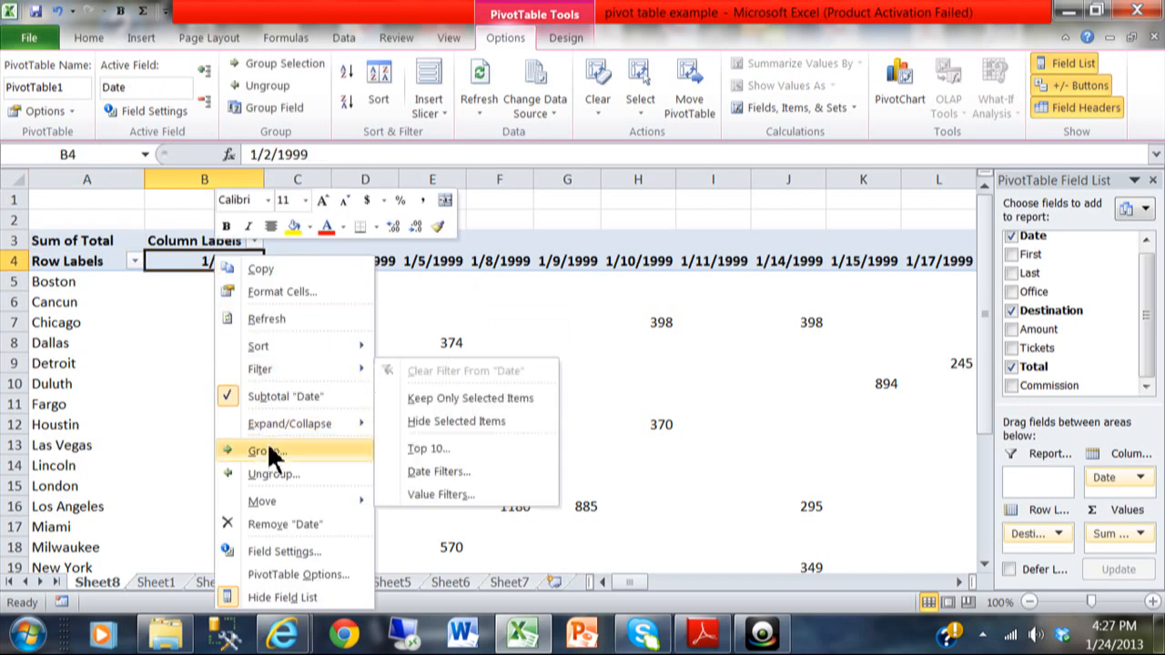
left_click(266, 451)
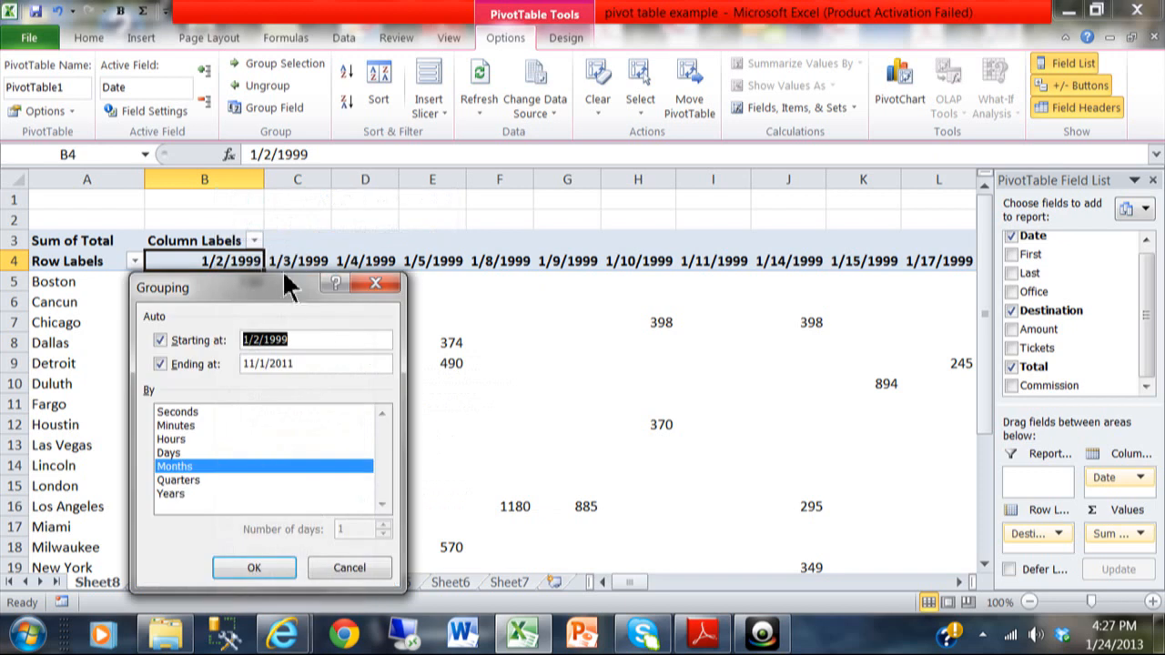
left_click_drag(264, 288, 446, 191)
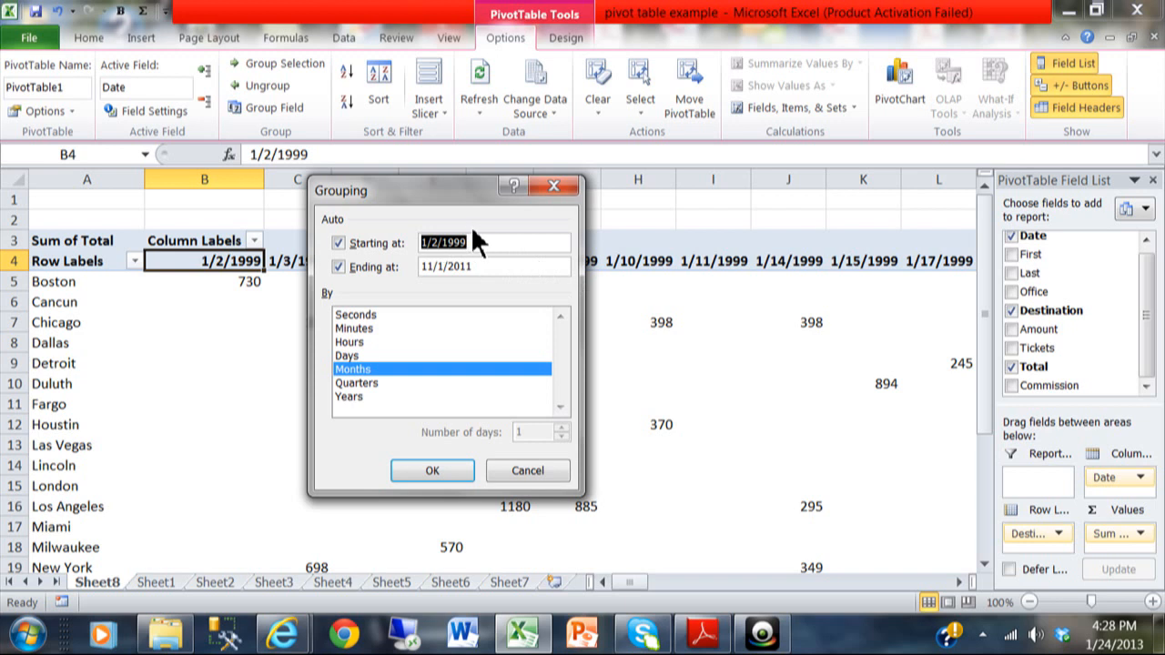
left_click(493, 266)
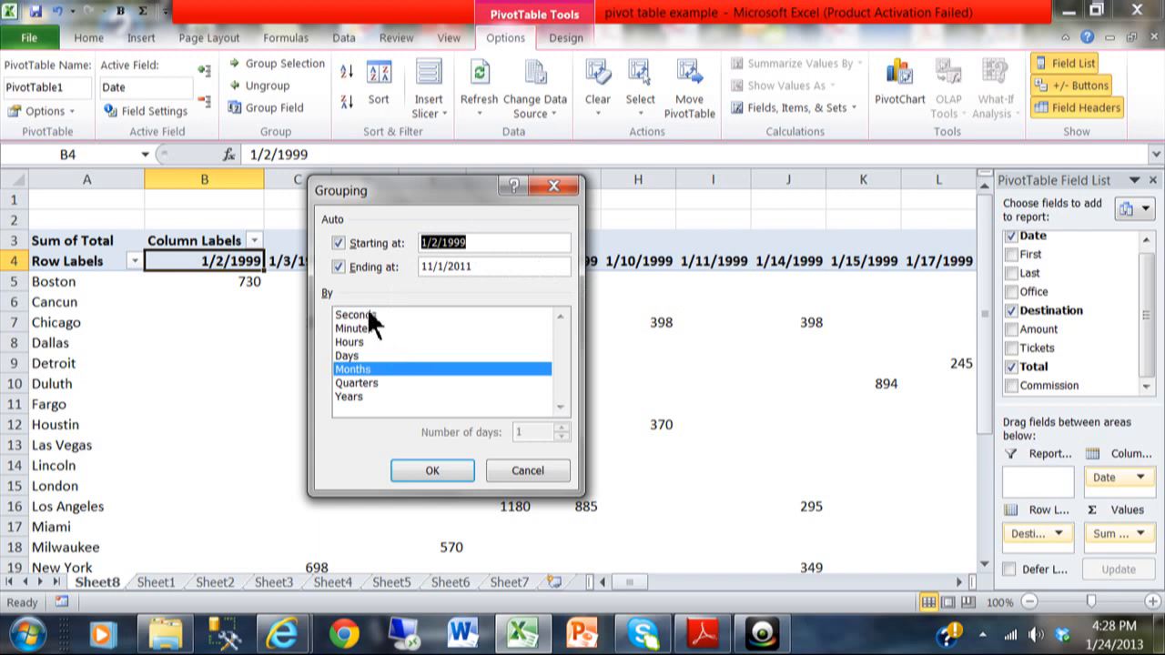
mouse_move(361, 353)
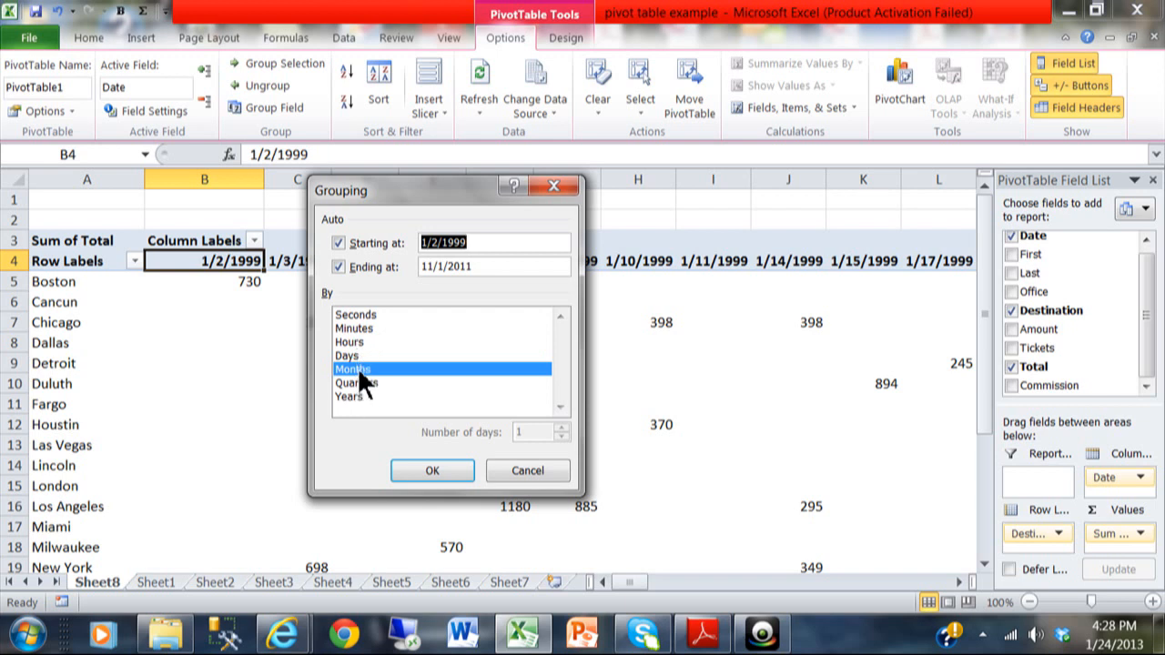
mouse_move(433, 469)
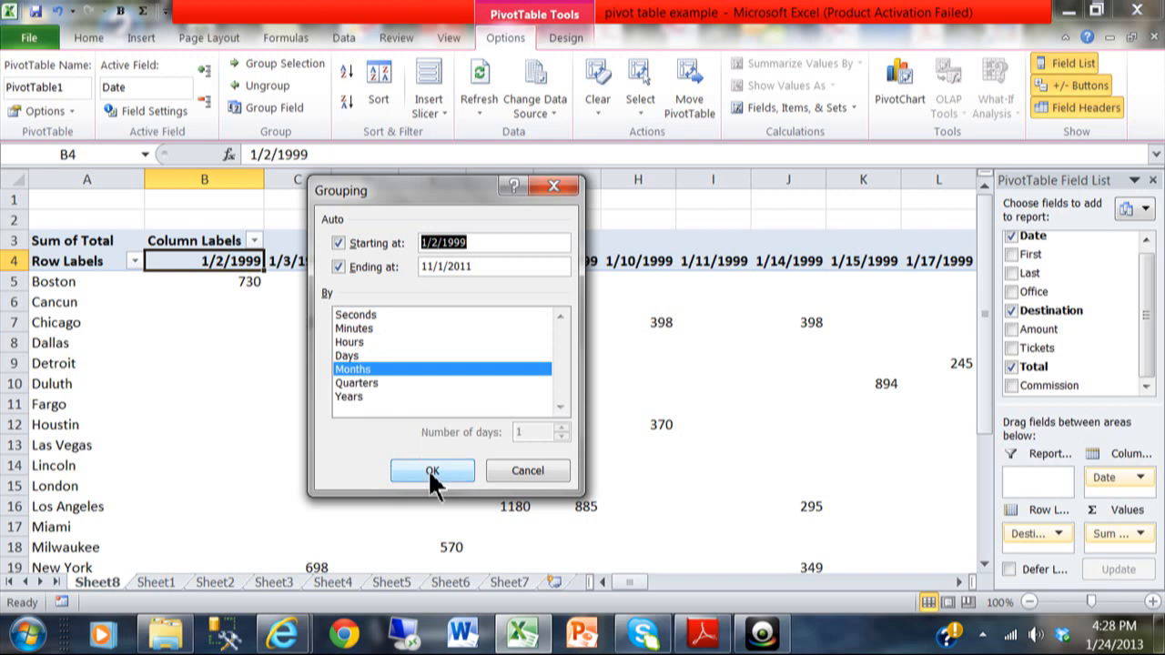
left_click(431, 469)
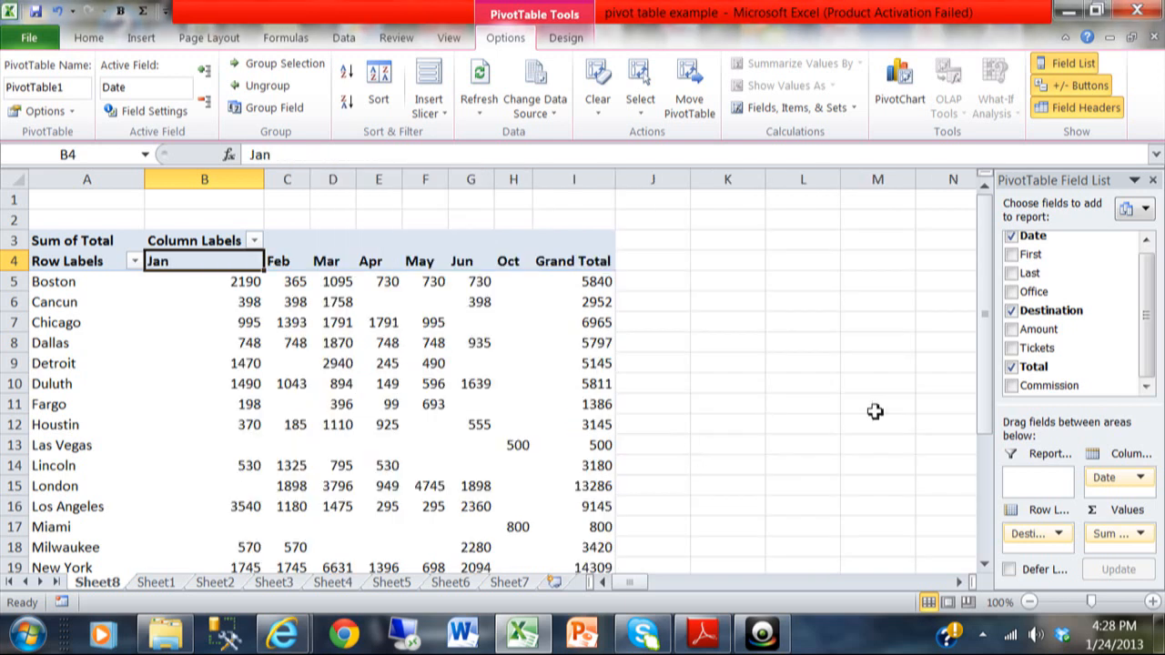
mouse_move(273, 313)
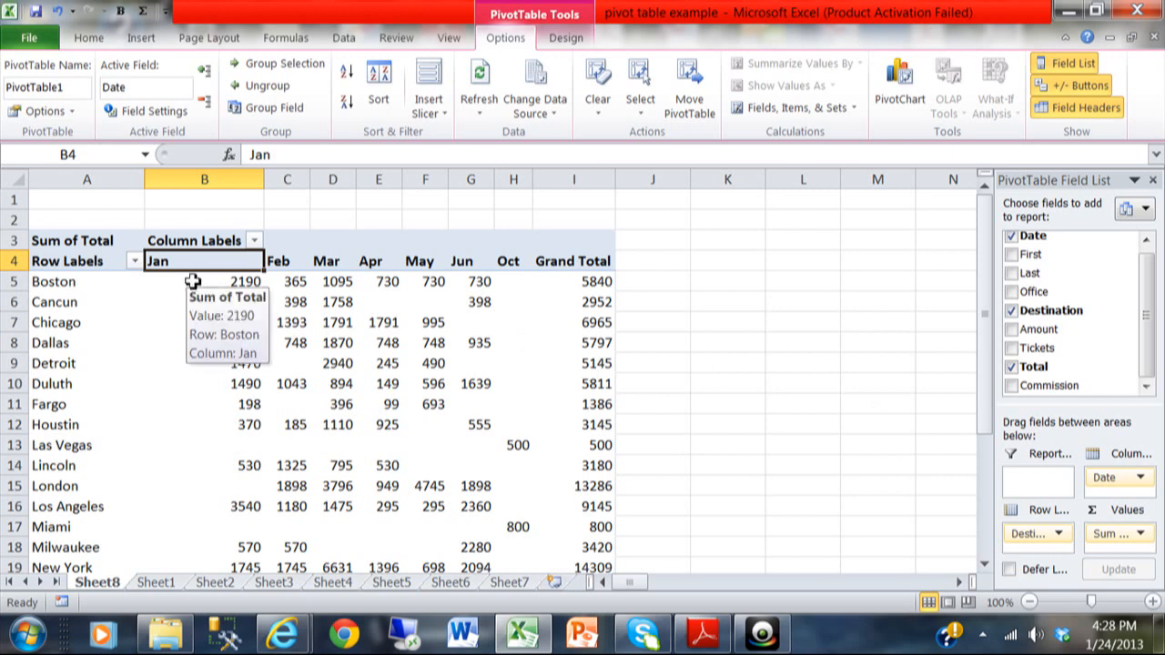
- Regroup the month labels adding Years, so columns show 1999, 2008 and 2011
right_click(160, 262)
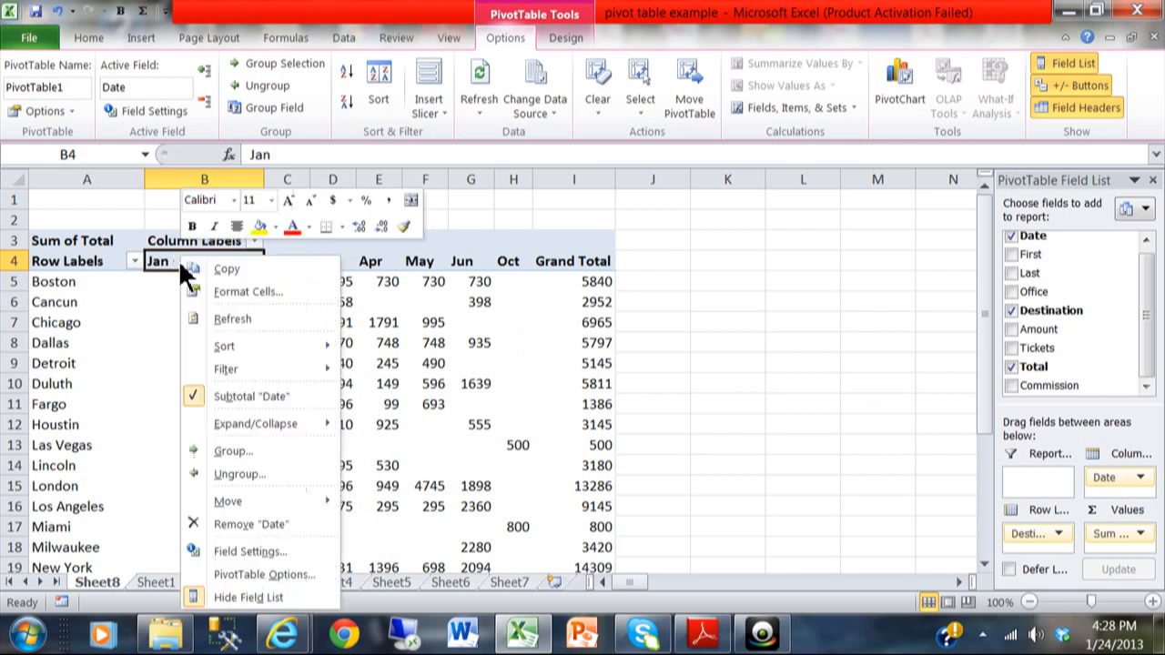
mouse_move(235, 451)
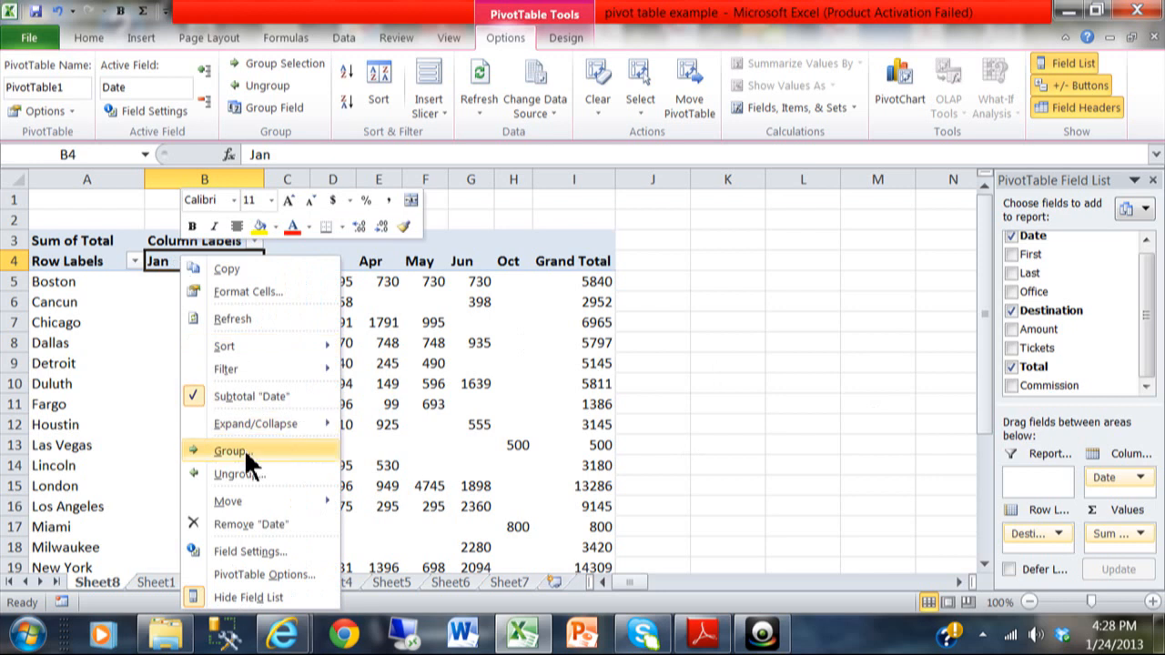
left_click(230, 451)
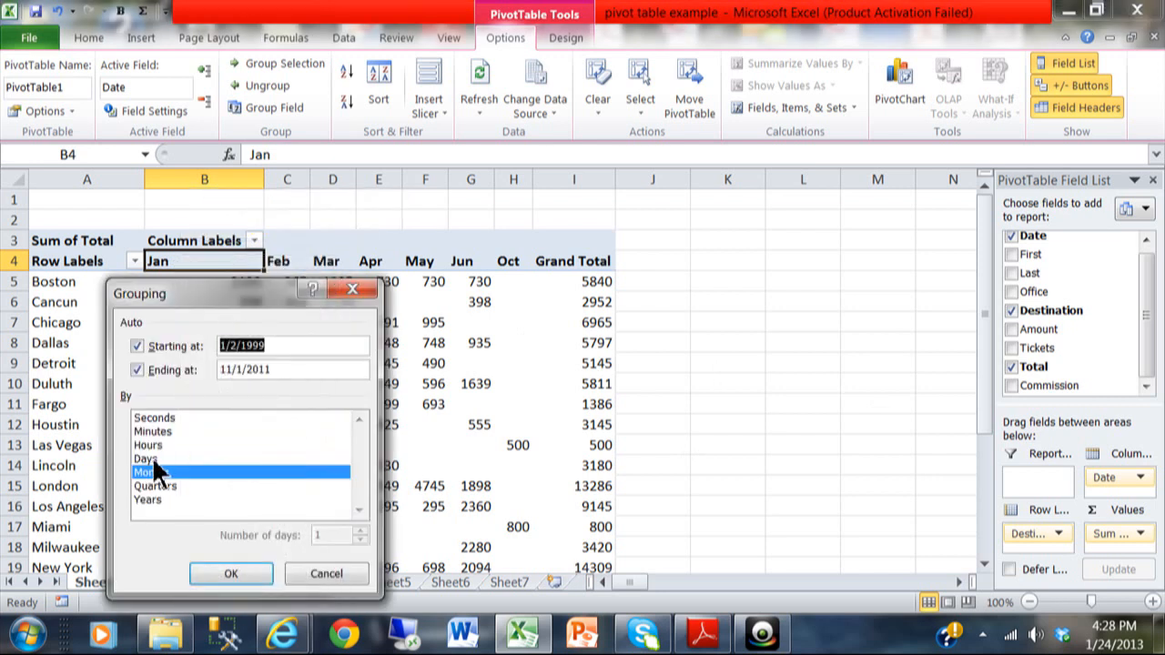
mouse_move(167, 517)
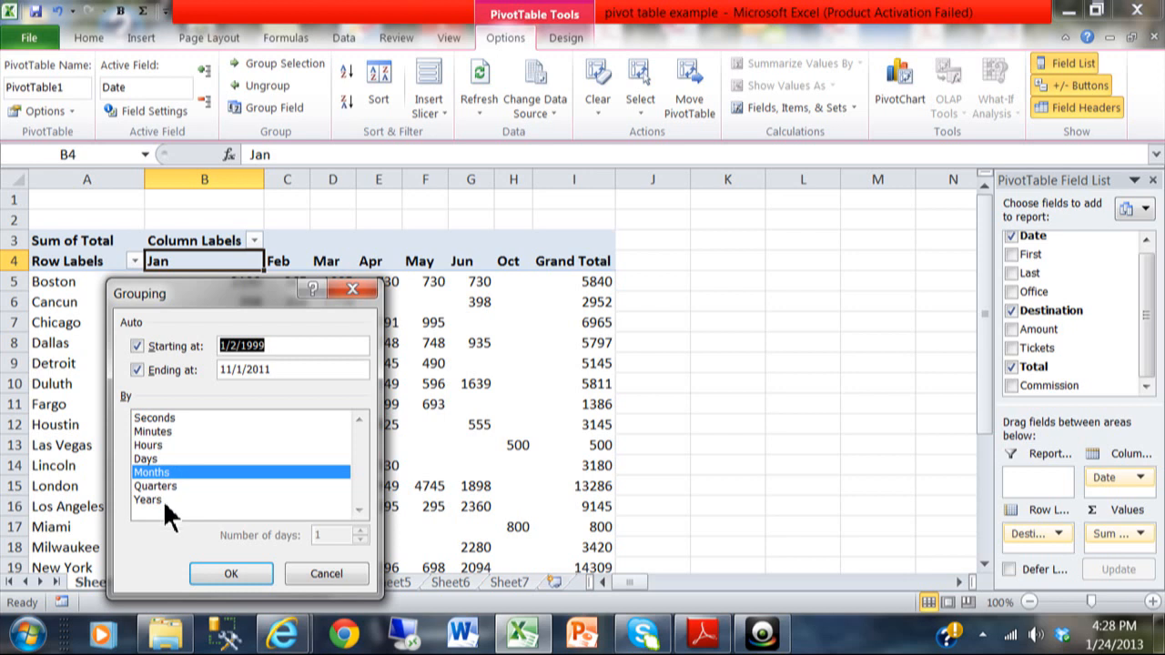
left_click(148, 498)
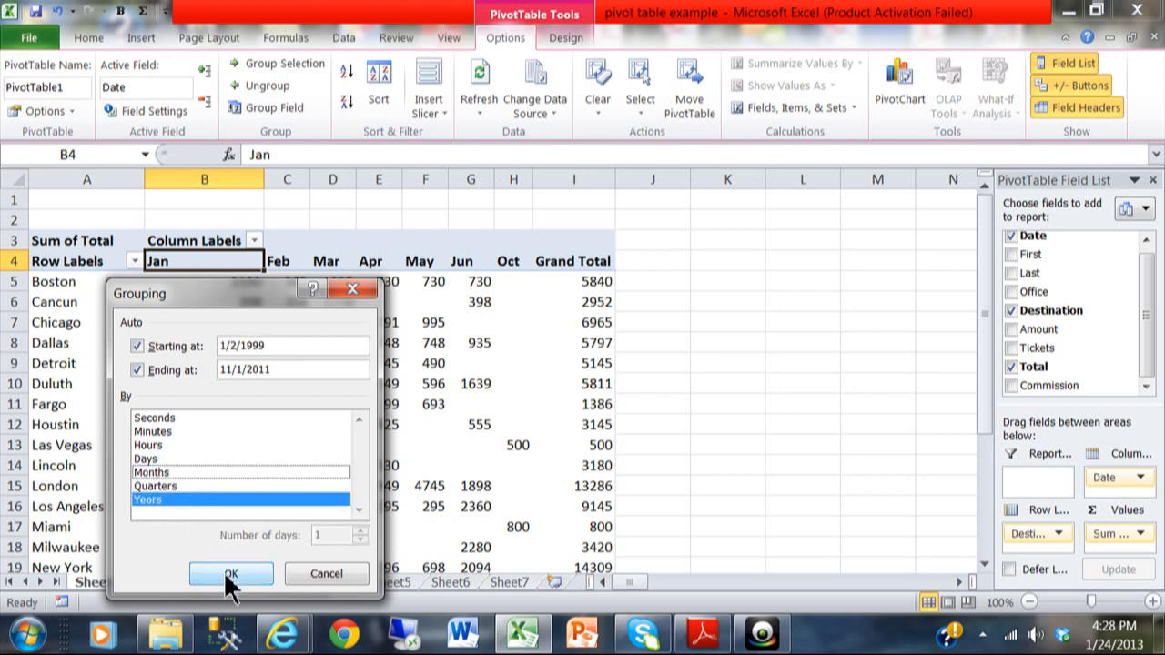
left_click(229, 574)
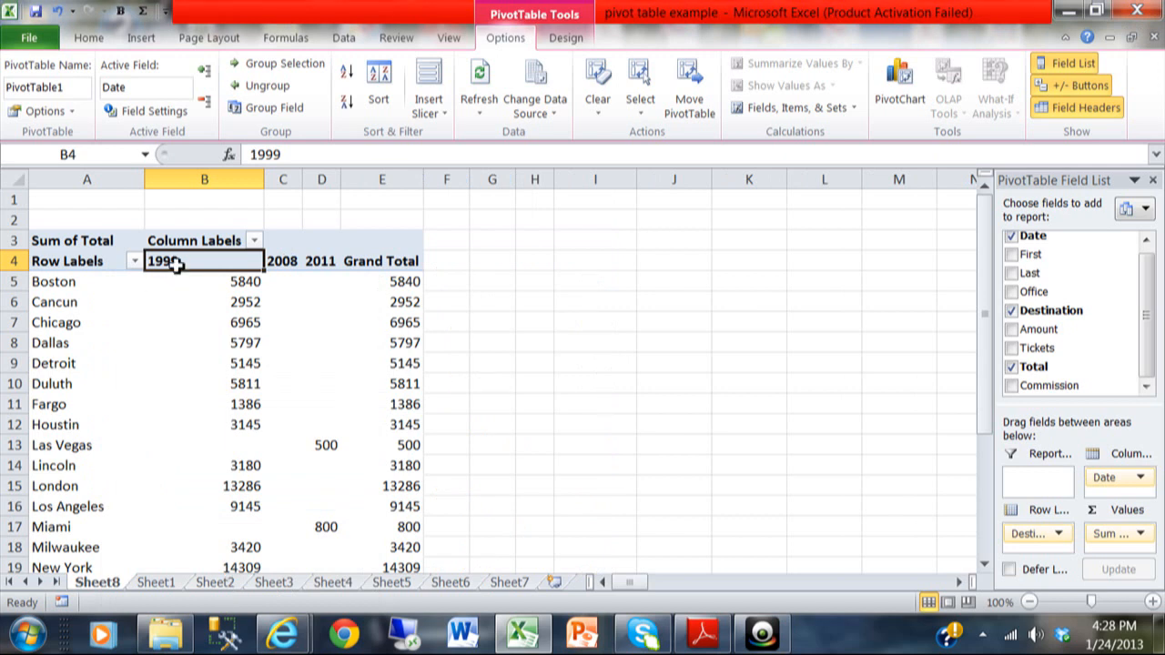
mouse_move(324, 262)
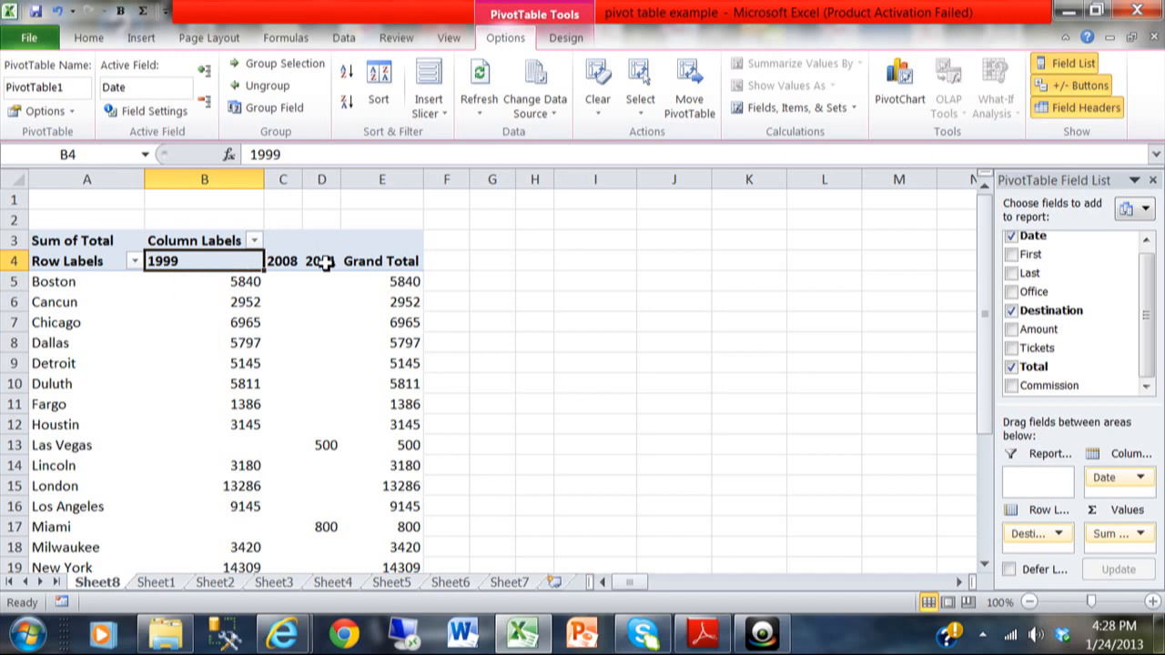
mouse_move(342, 335)
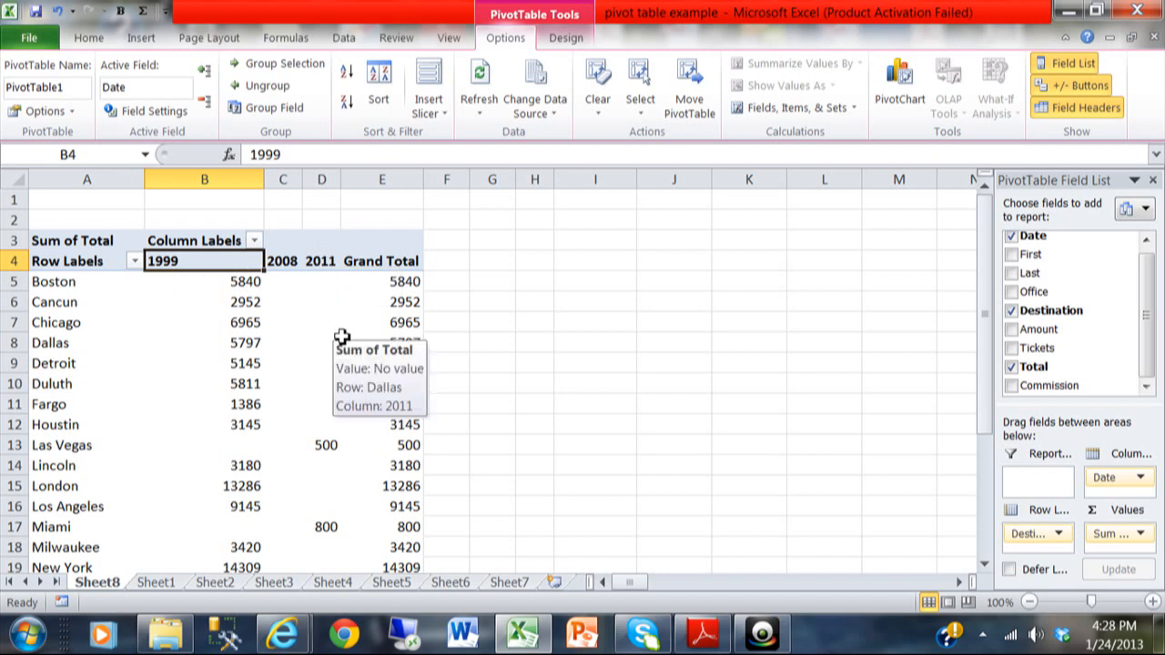
mouse_move(264, 342)
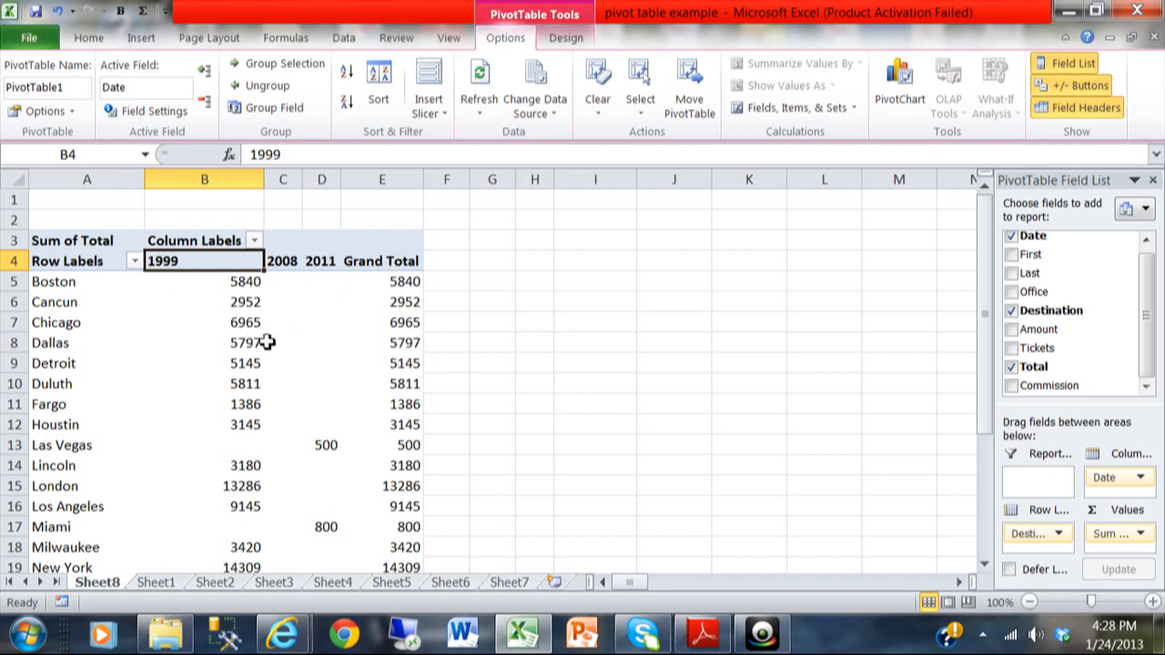
mouse_move(329, 302)
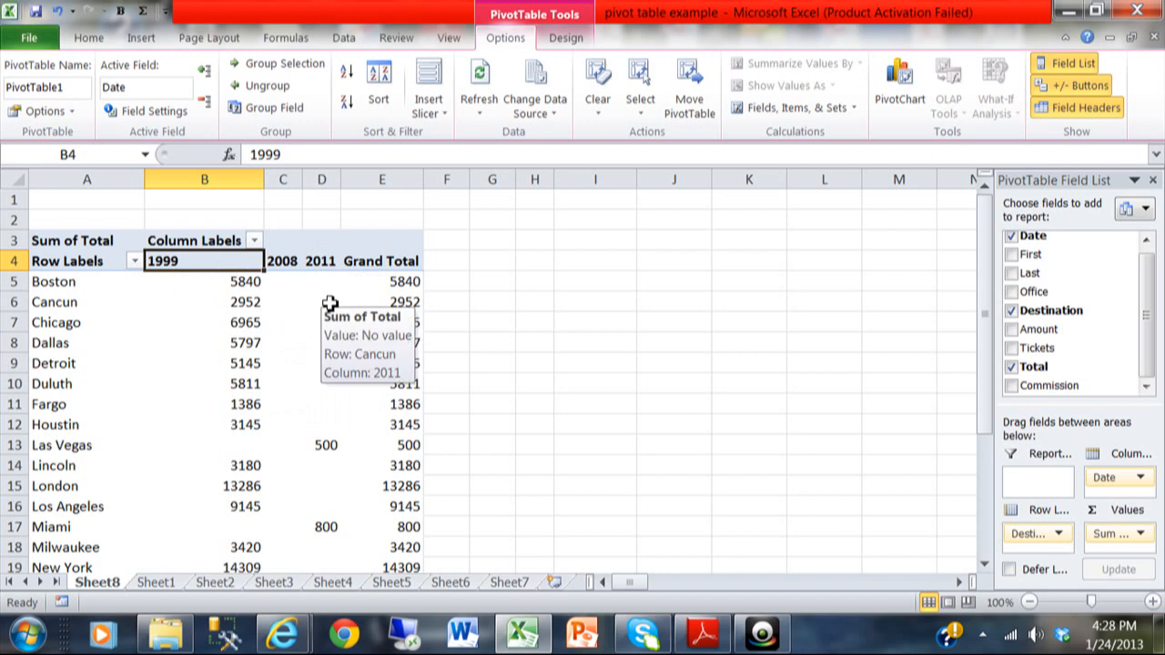
mouse_move(190, 266)
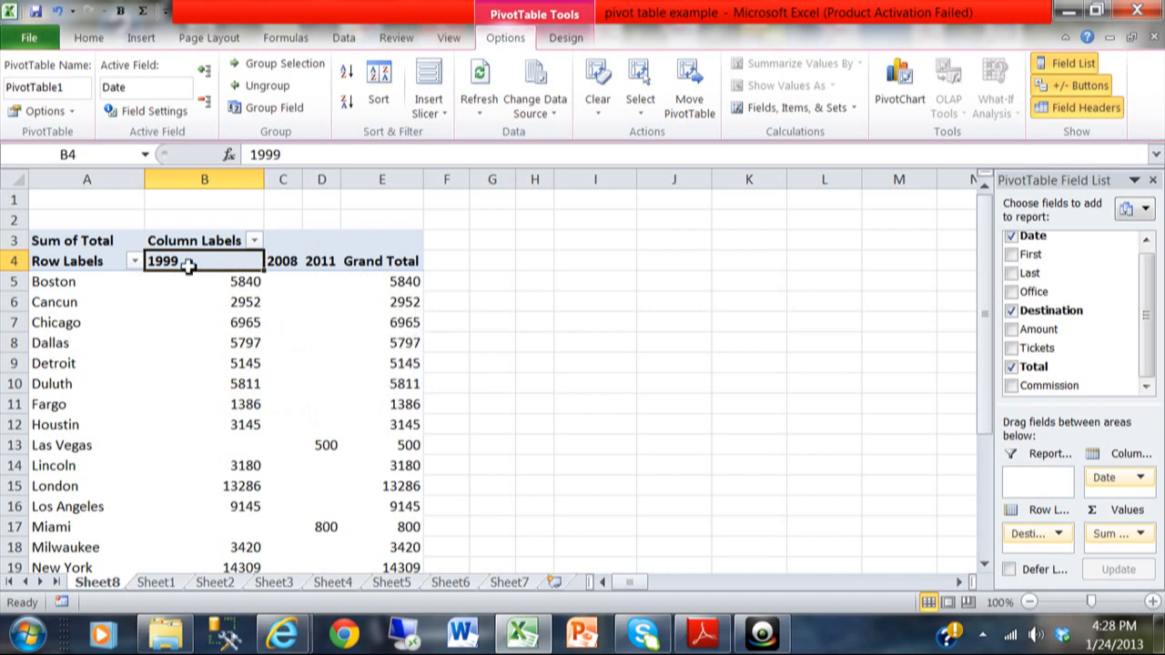
mouse_move(168, 262)
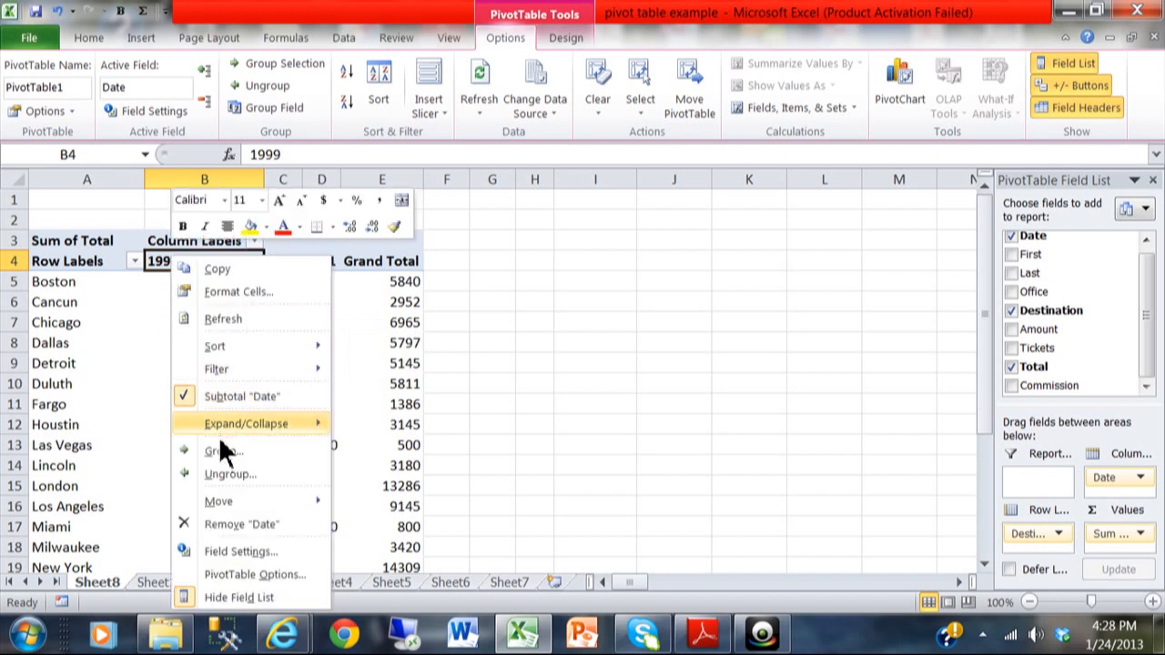
- Group dates by Months and Years together, nesting Jan–Oct under each year
left_click(222, 452)
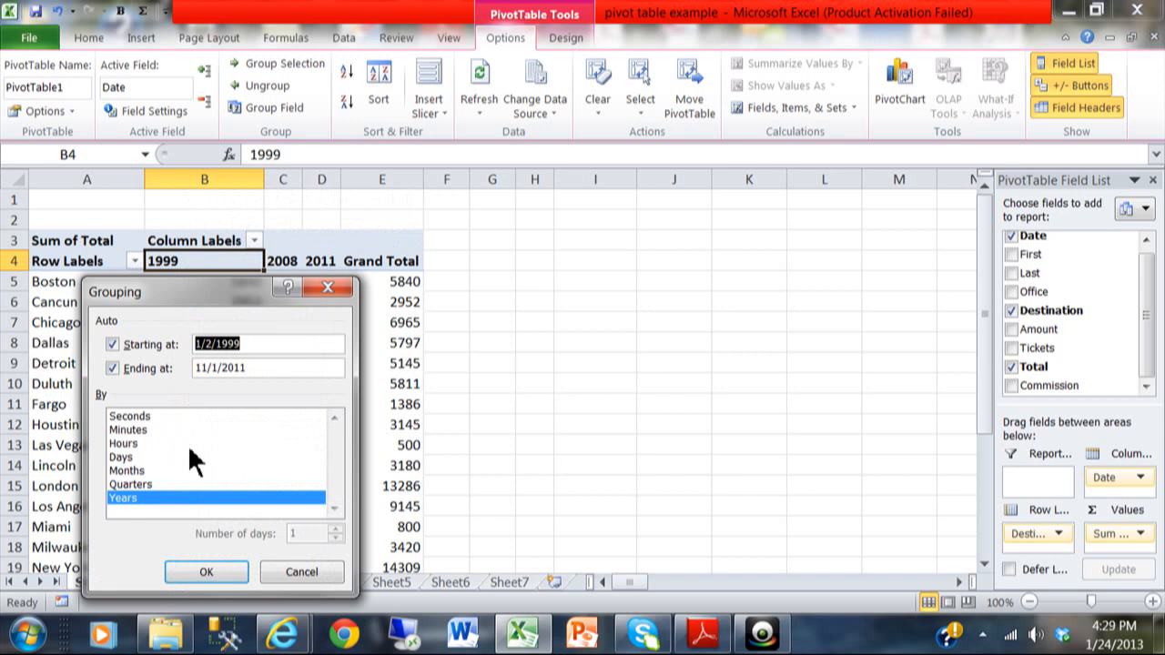
mouse_move(155, 477)
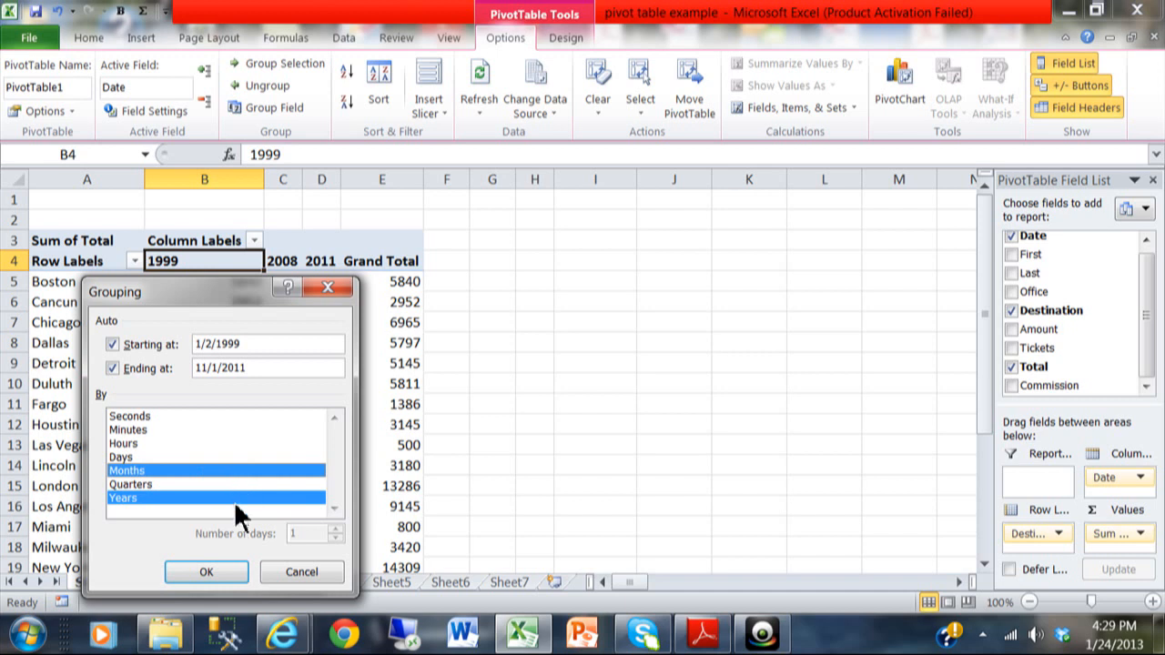
left_click(206, 572)
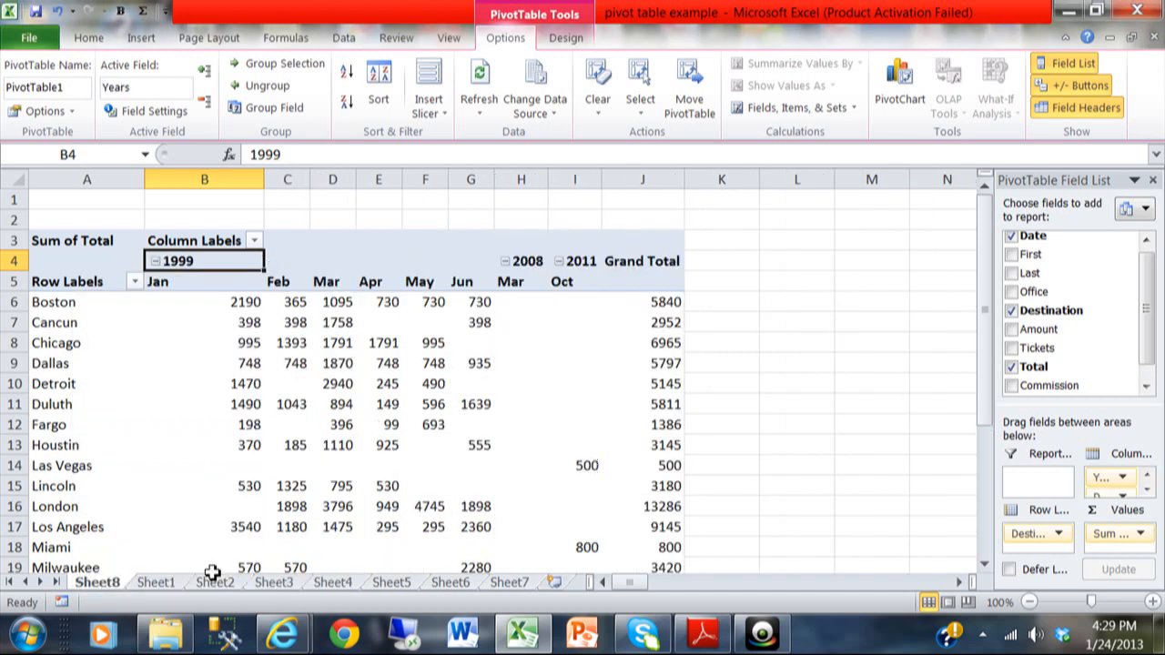
mouse_move(178, 300)
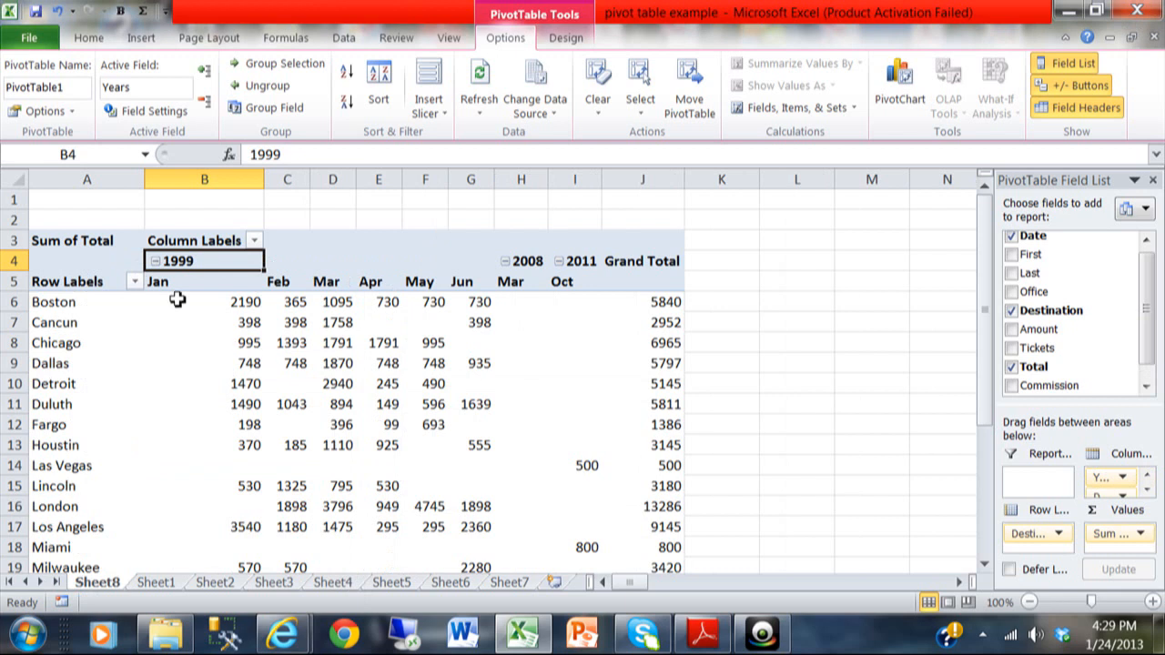
mouse_move(179, 262)
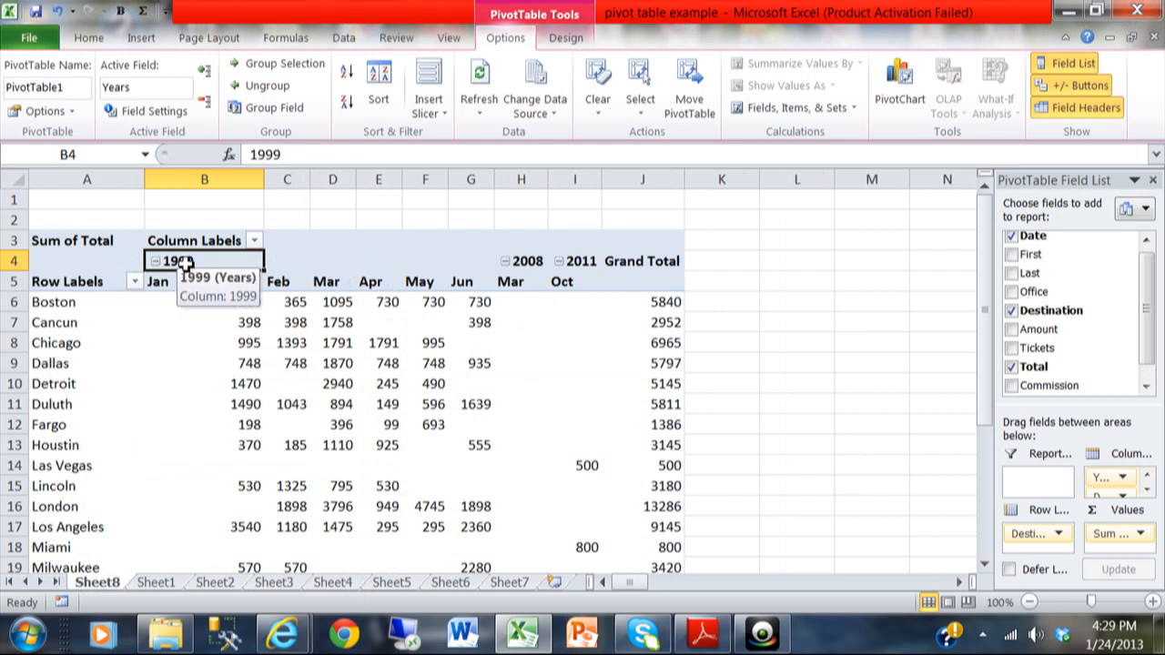
mouse_move(335, 444)
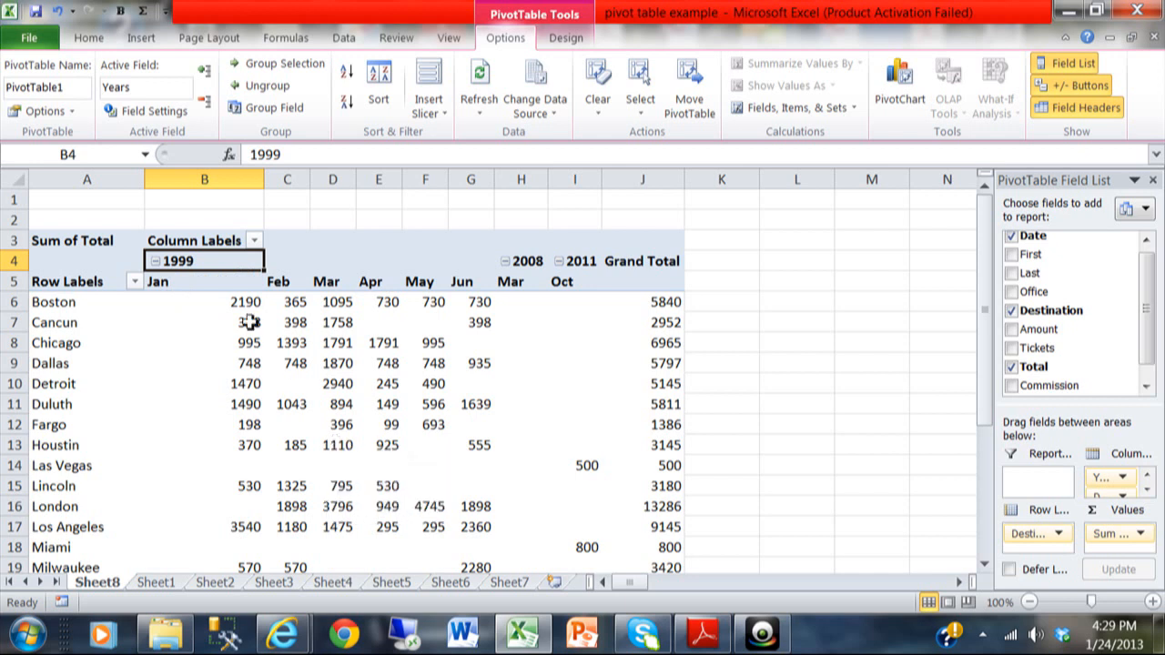
mouse_move(186, 262)
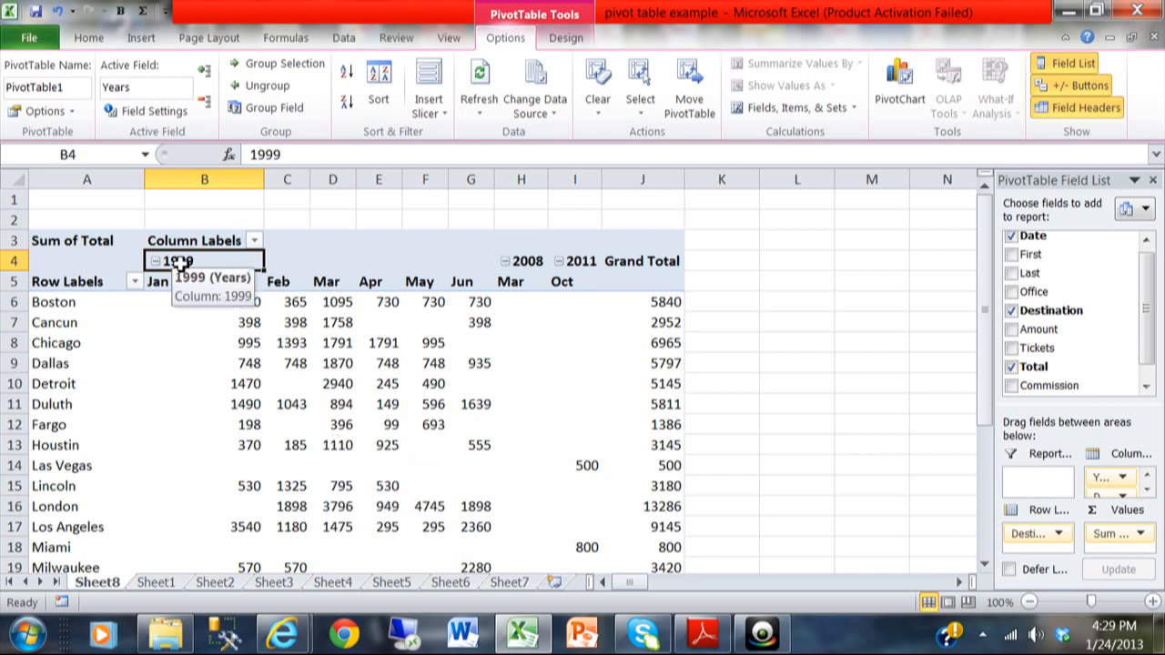
- Turn on Subtotal "Years" so 1999, 2008 and 2011 Total columns appear
right_click(173, 262)
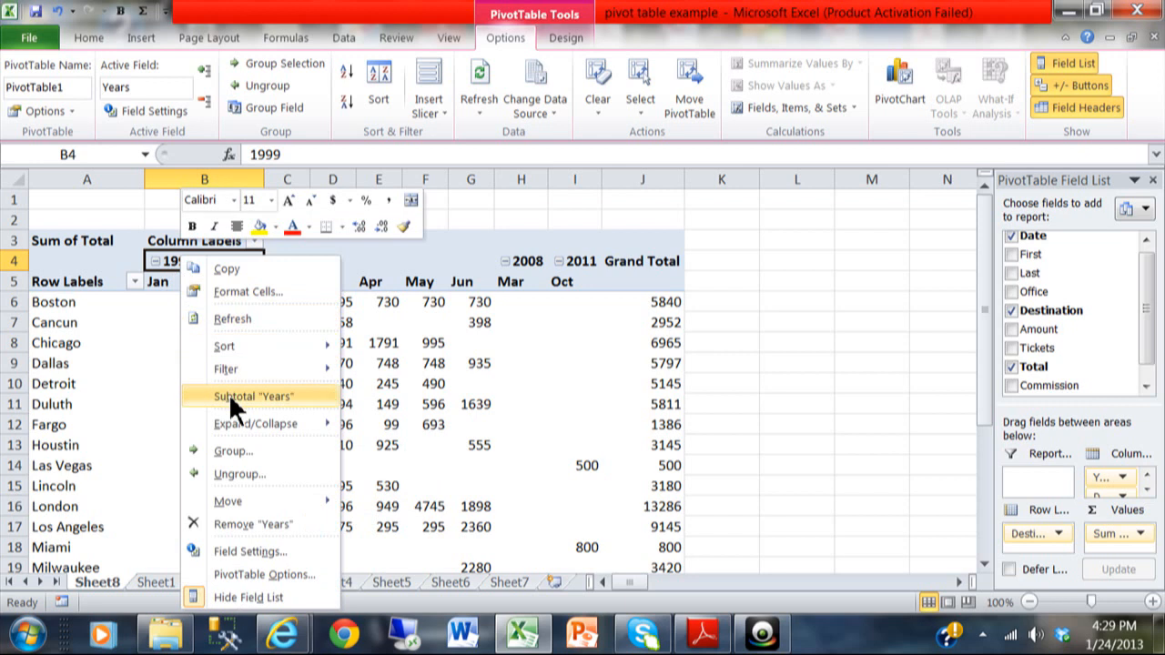
left_click(253, 397)
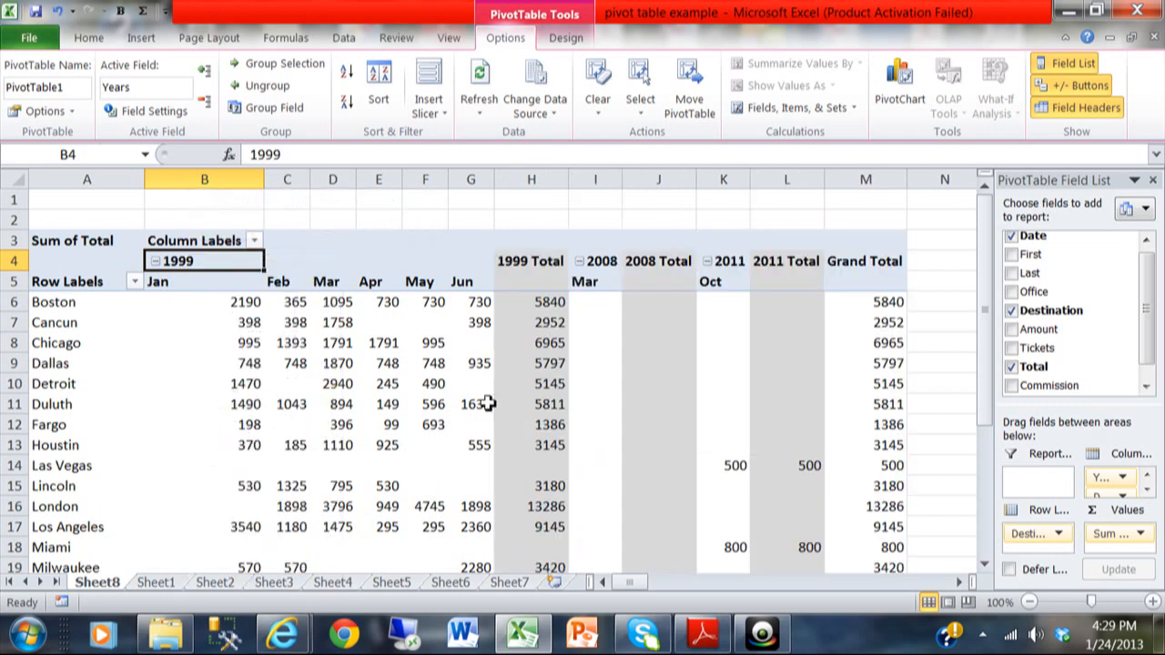
mouse_move(481, 364)
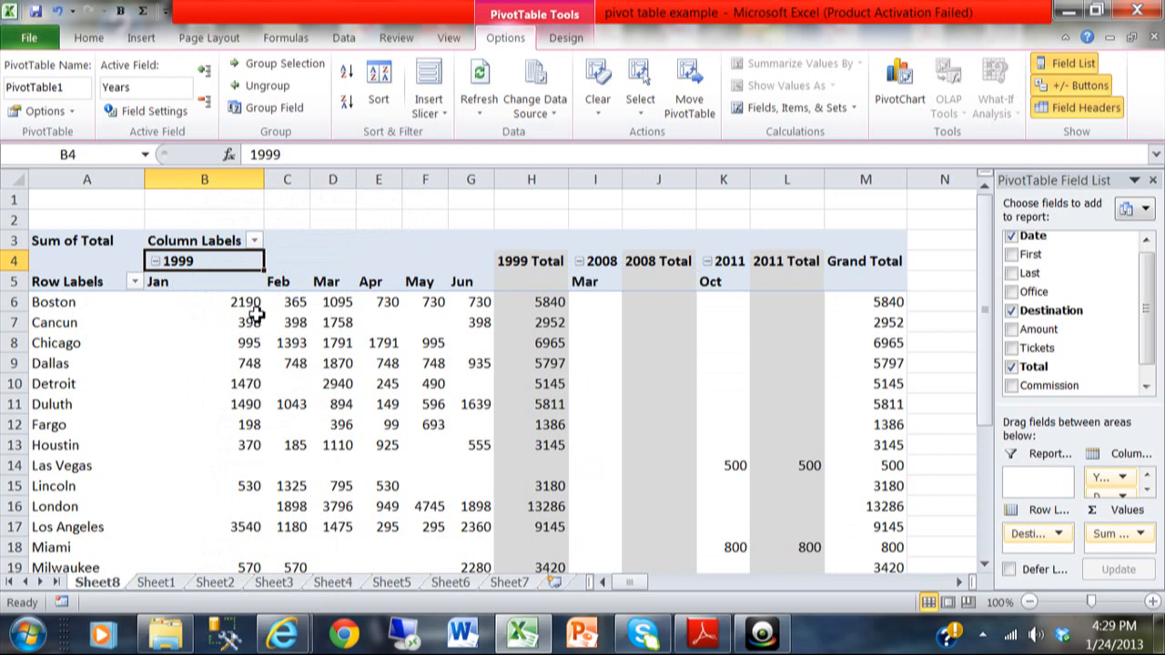
mouse_move(246, 302)
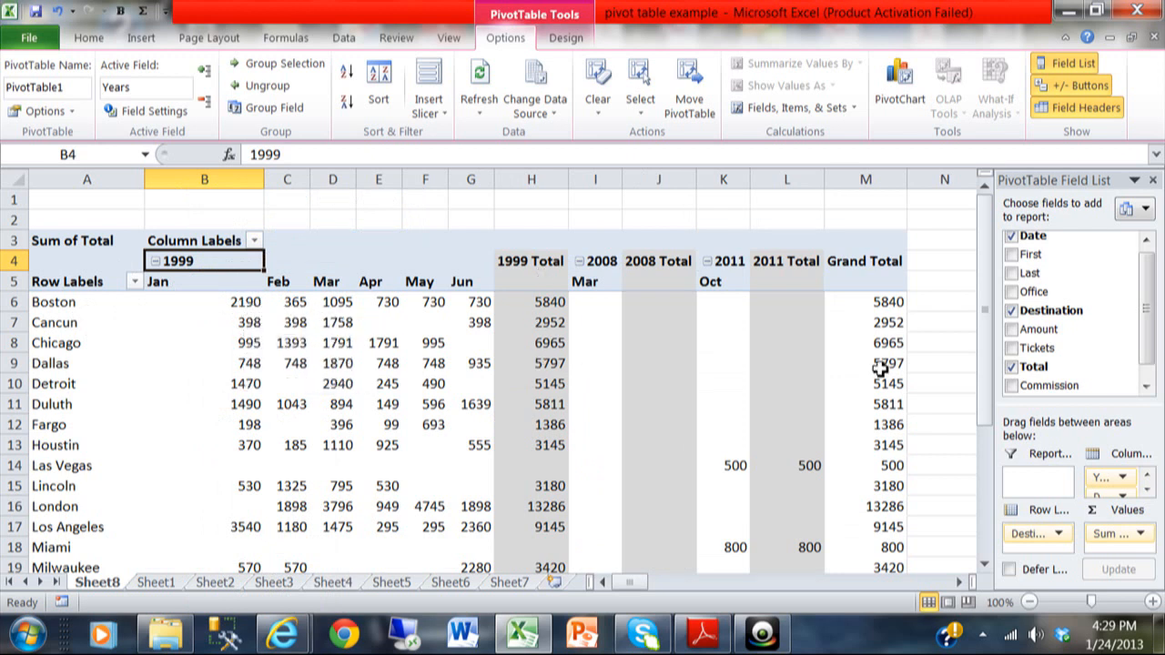
scroll("down", 3)
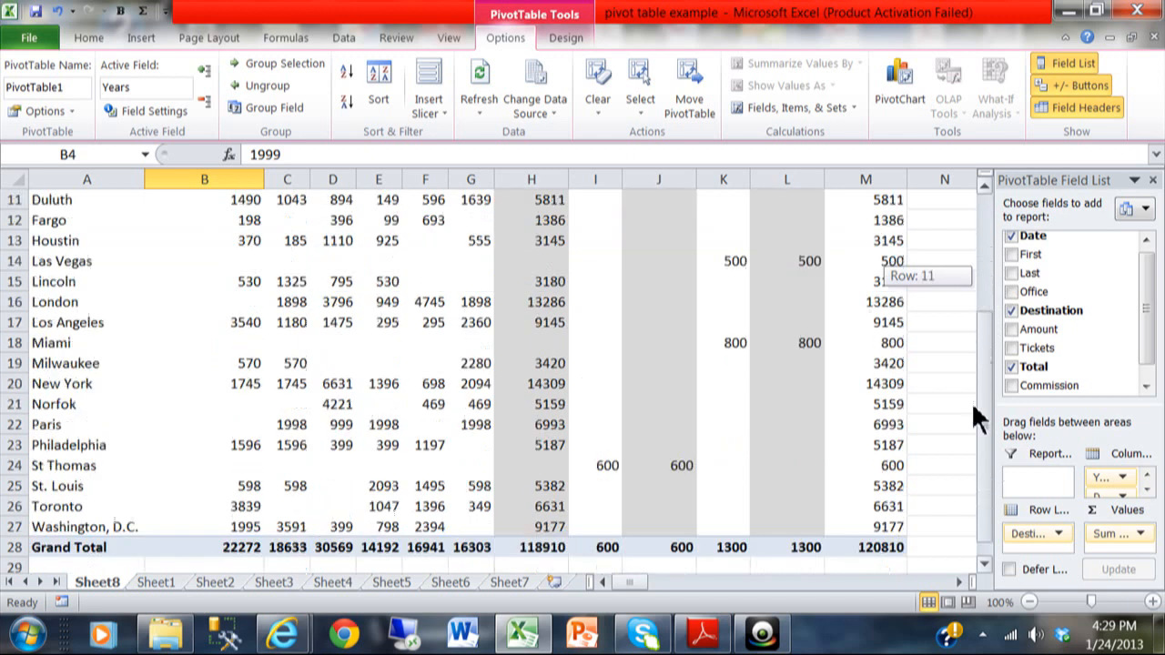
scroll("up", 3)
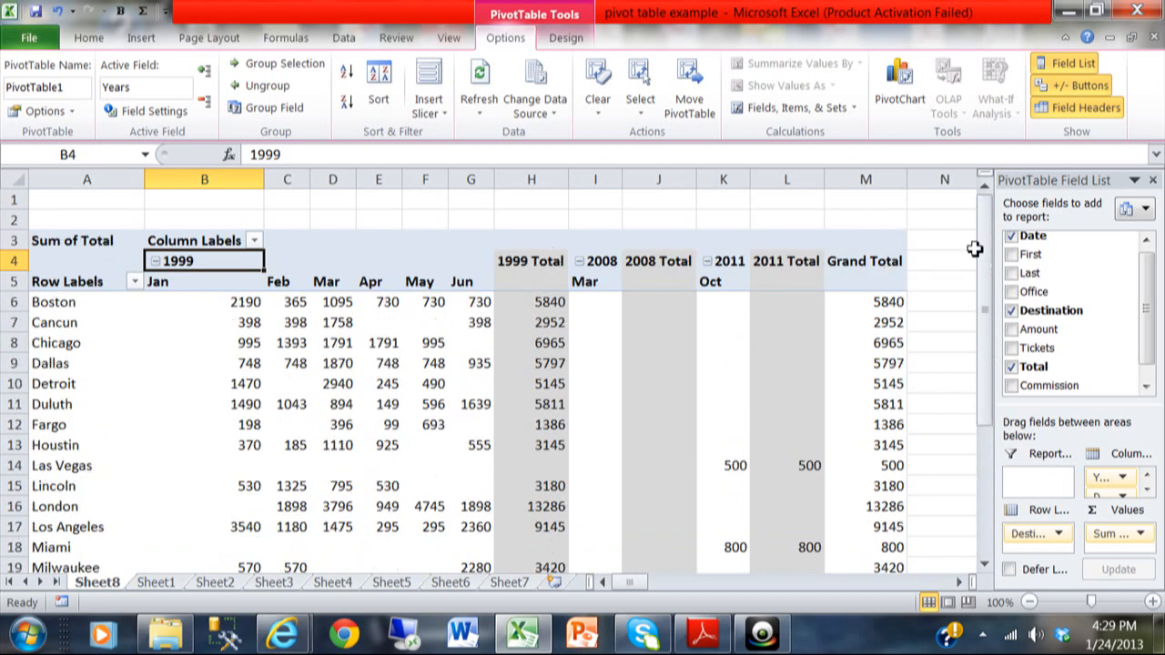
mouse_move(186, 391)
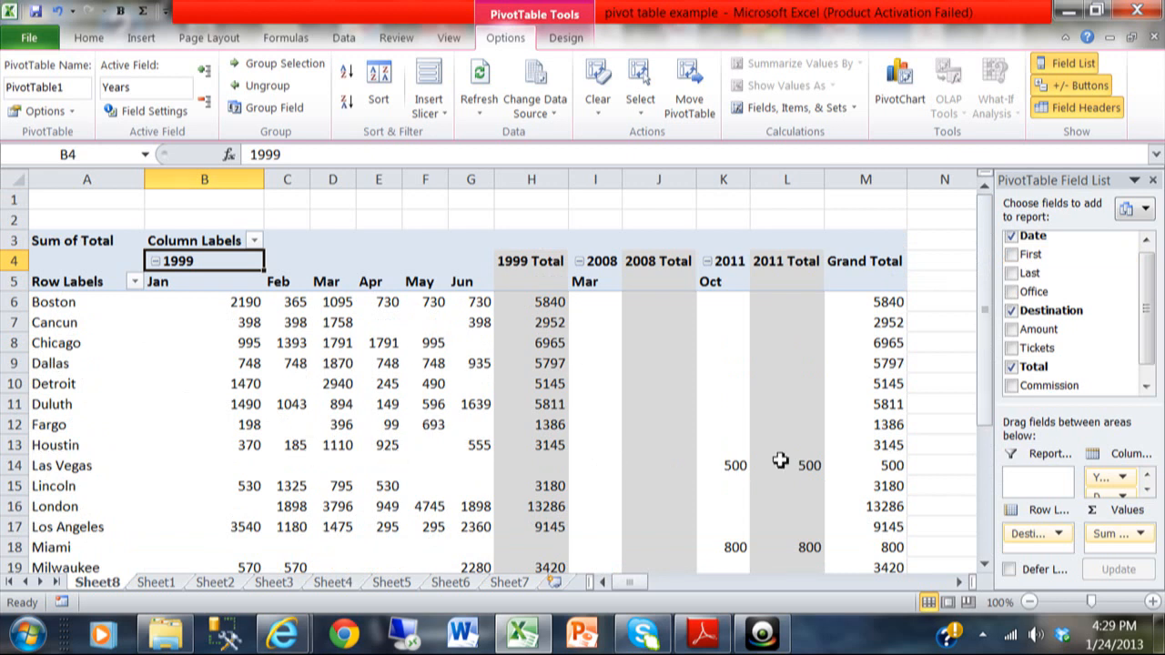
mouse_move(164, 429)
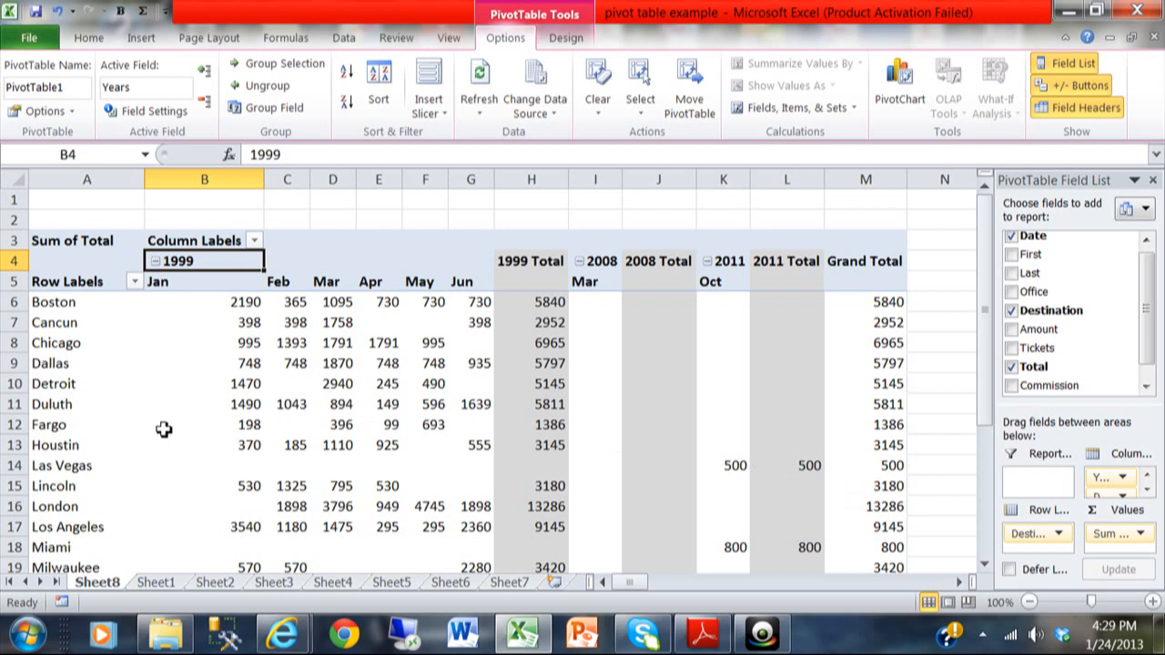
mouse_move(928, 452)
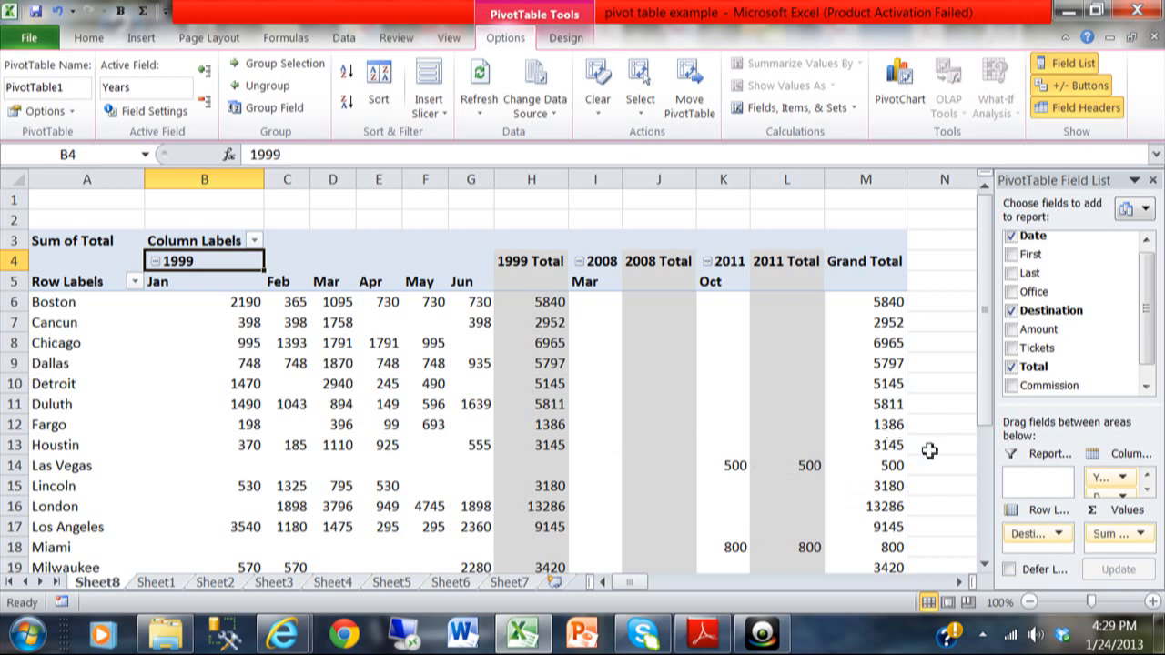
mouse_move(1055, 528)
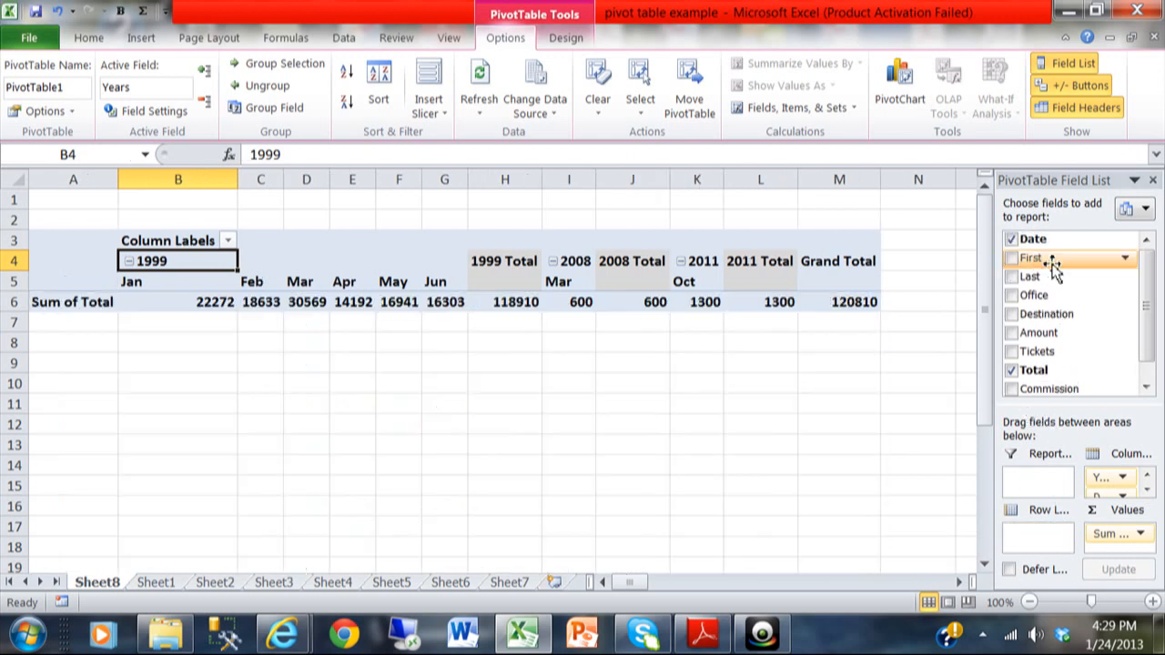
mouse_move(1041, 295)
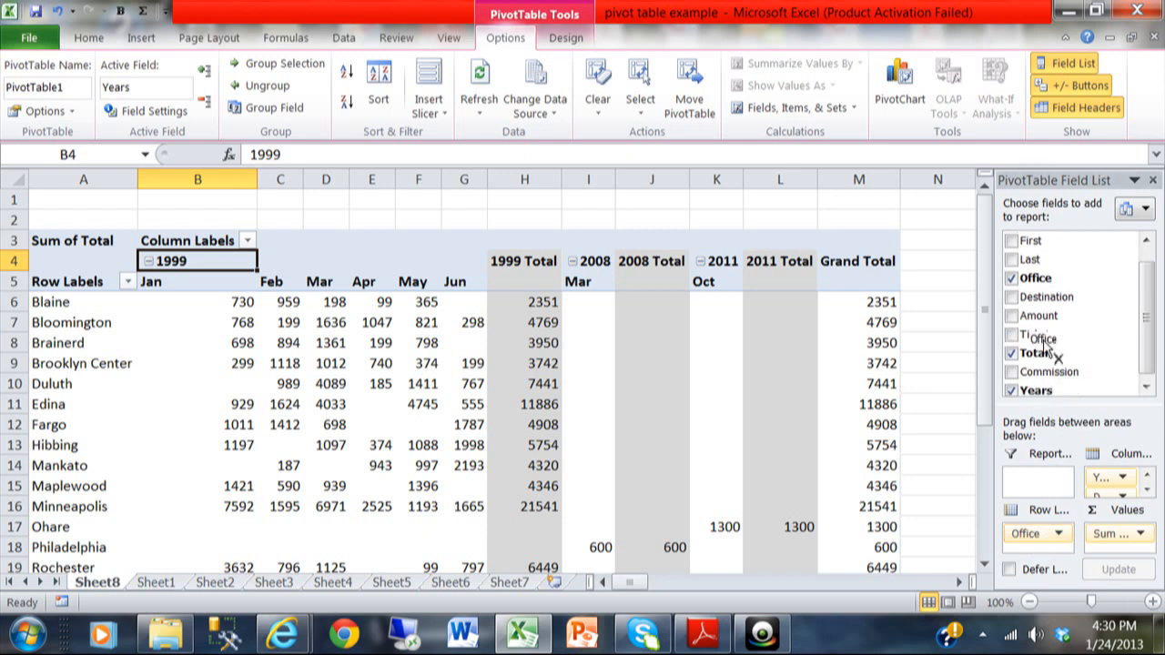
- Swap the row field from Office to Commission, splitting totals into No, Yes and blank rows
left_click(1012, 279)
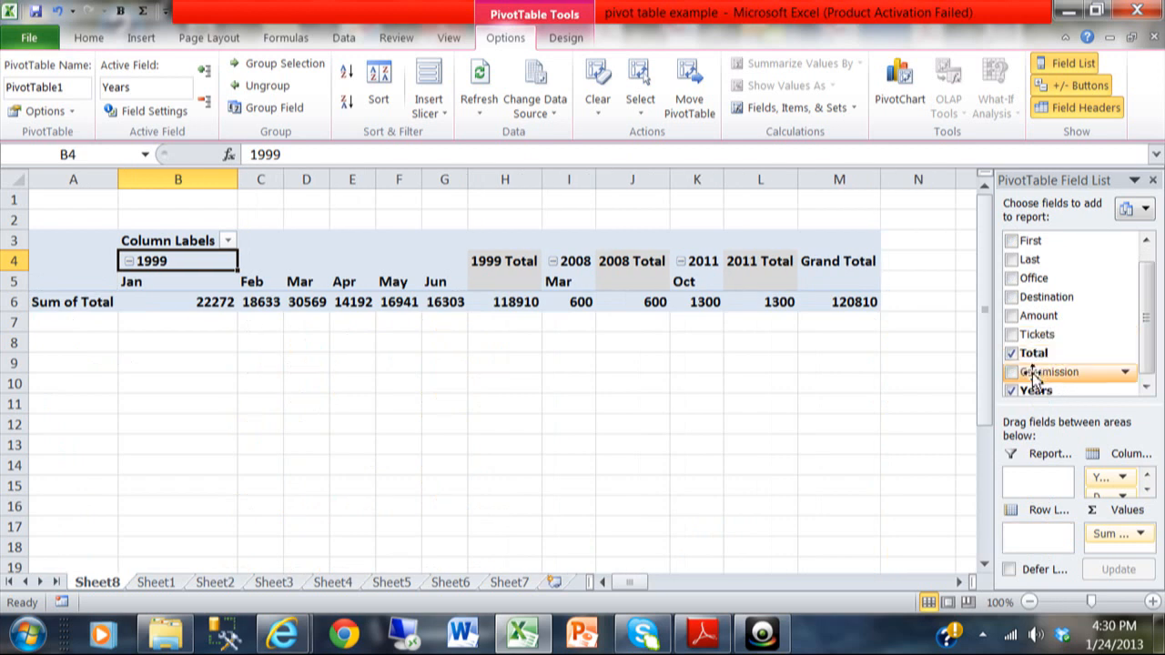
left_click(1010, 371)
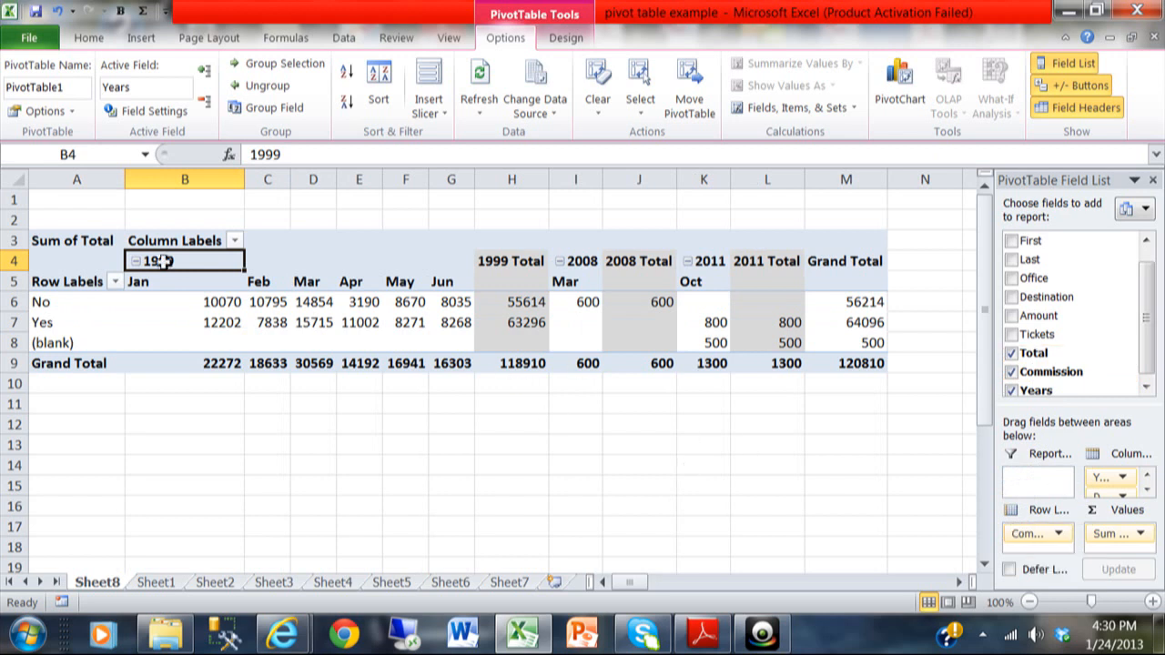
mouse_move(560, 294)
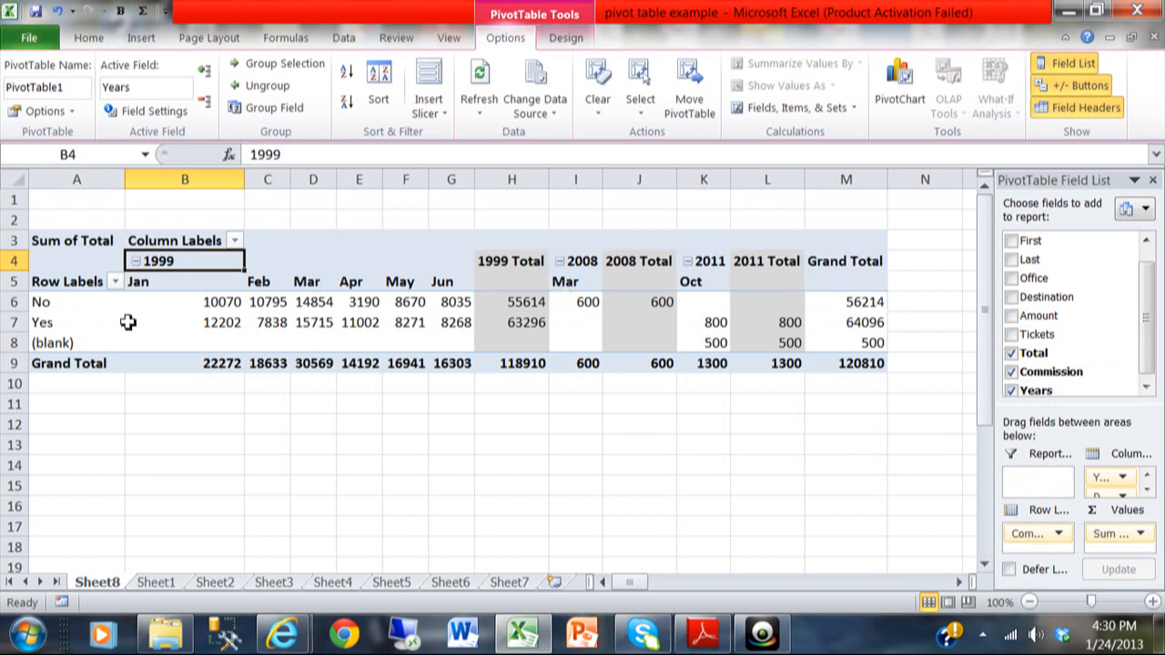
mouse_move(1026, 557)
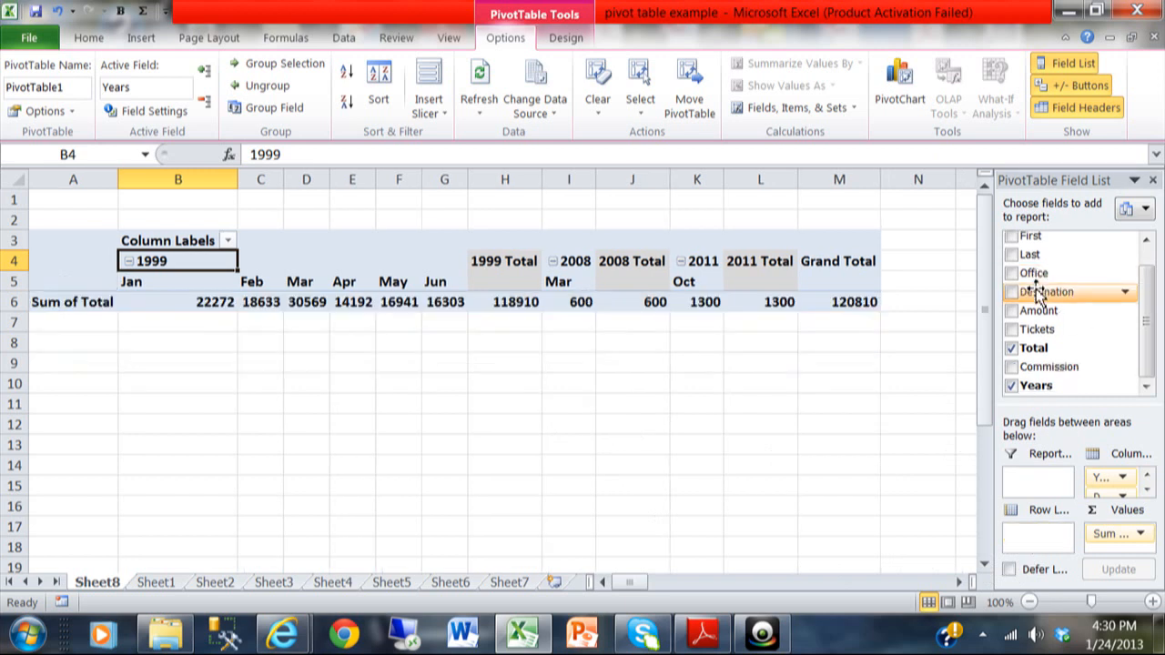
- Restore Destination as the row field in place of Commission
left_click(1012, 291)
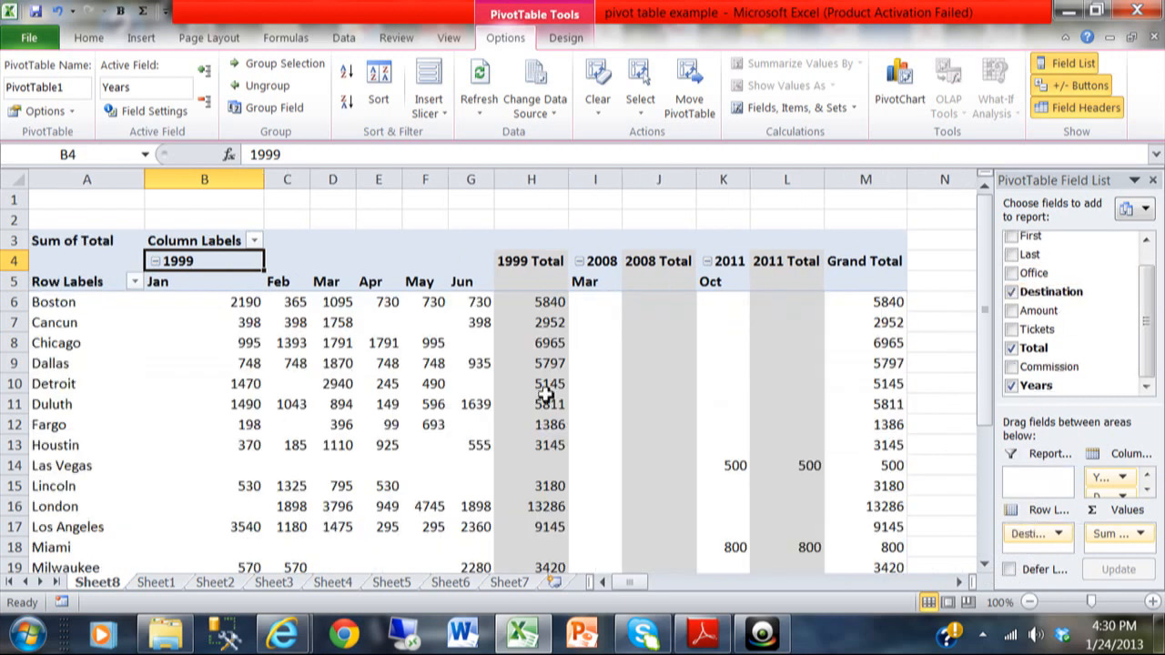
mouse_move(321, 382)
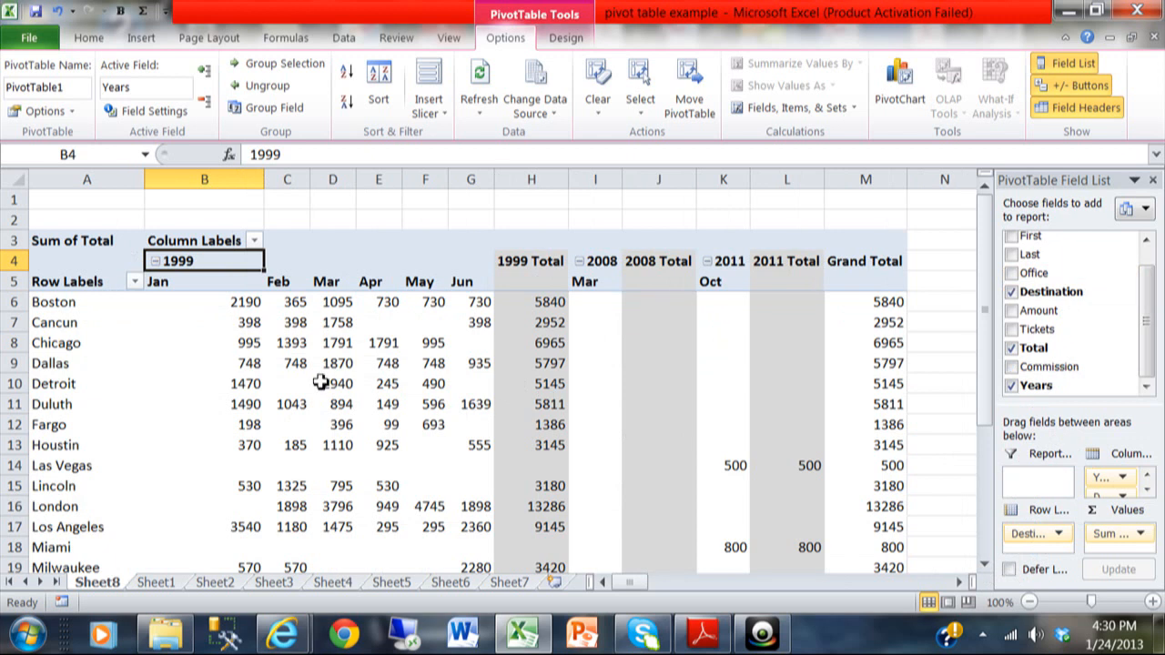
mouse_move(701, 634)
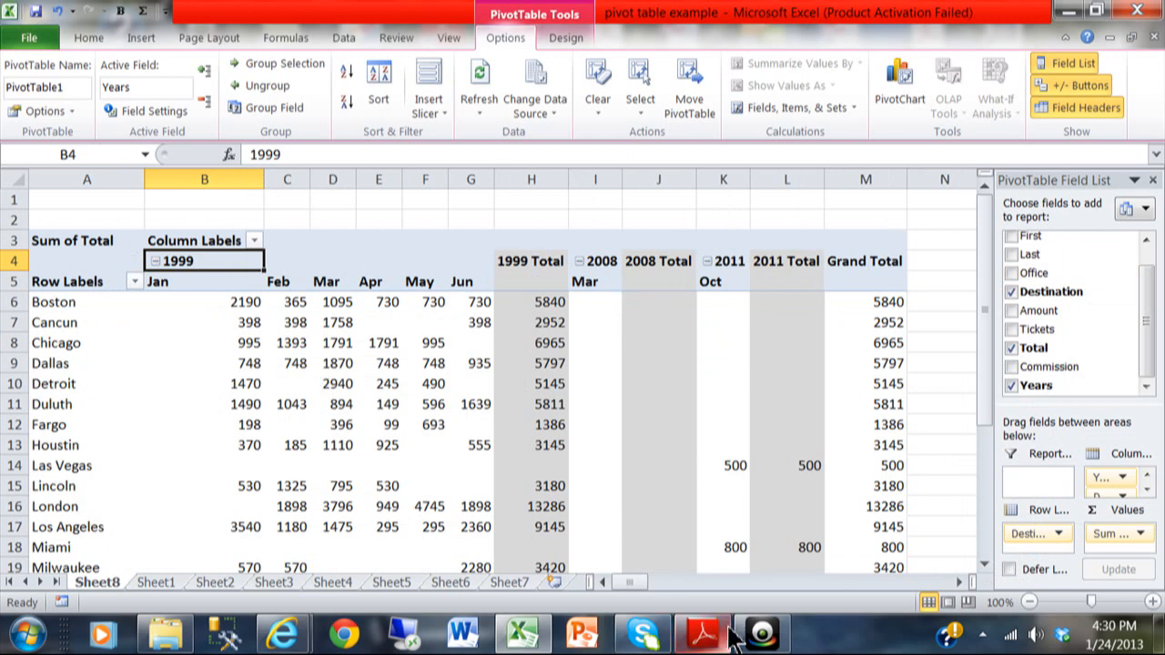